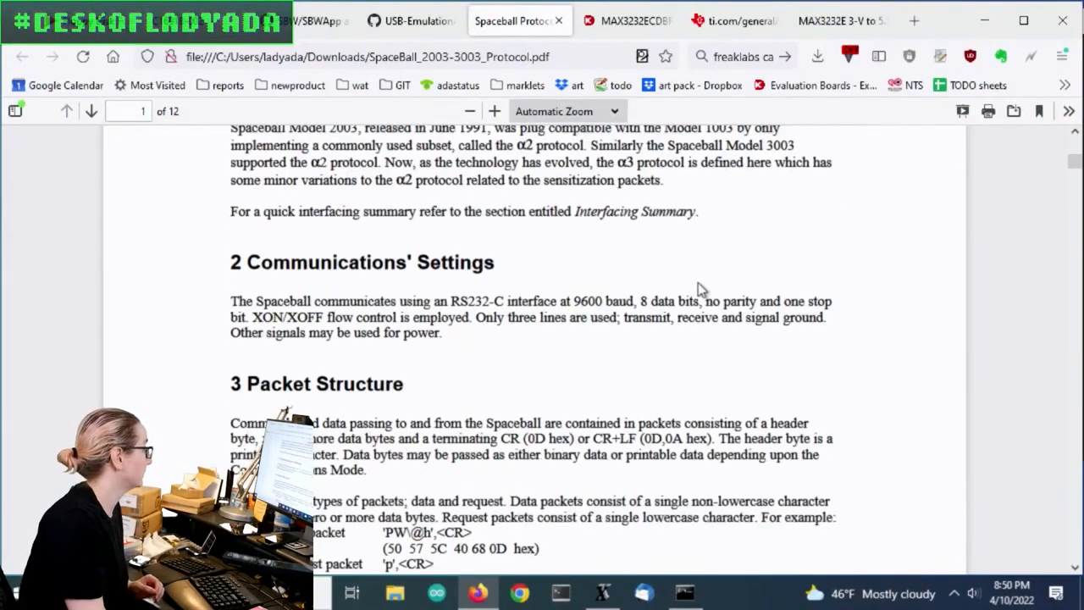
# Navigate the browser to digikey.com
pyautogui.scroll(-3)
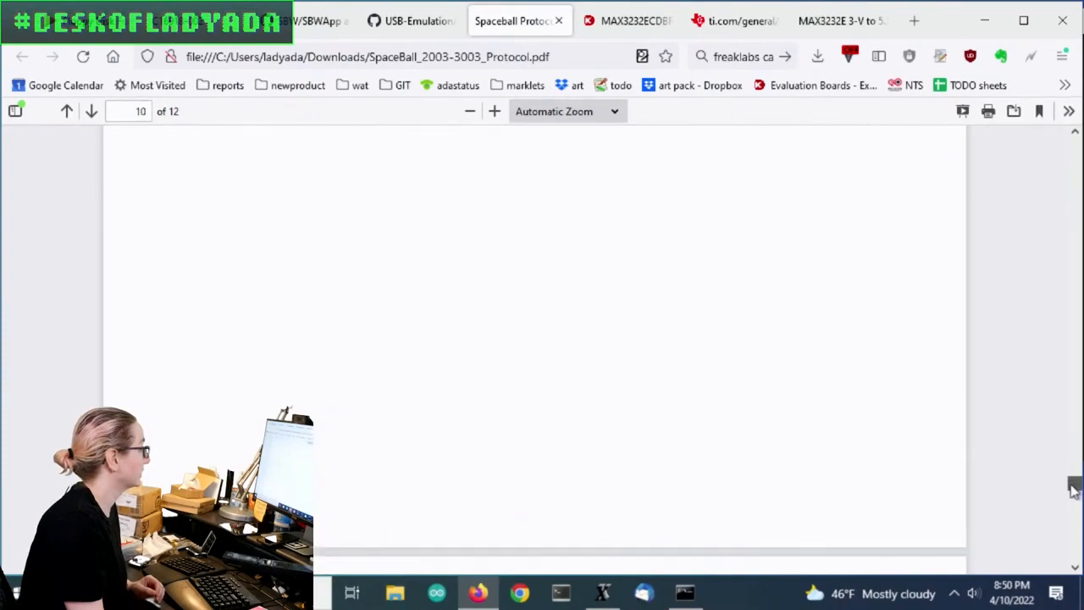
pyautogui.scroll(-3)
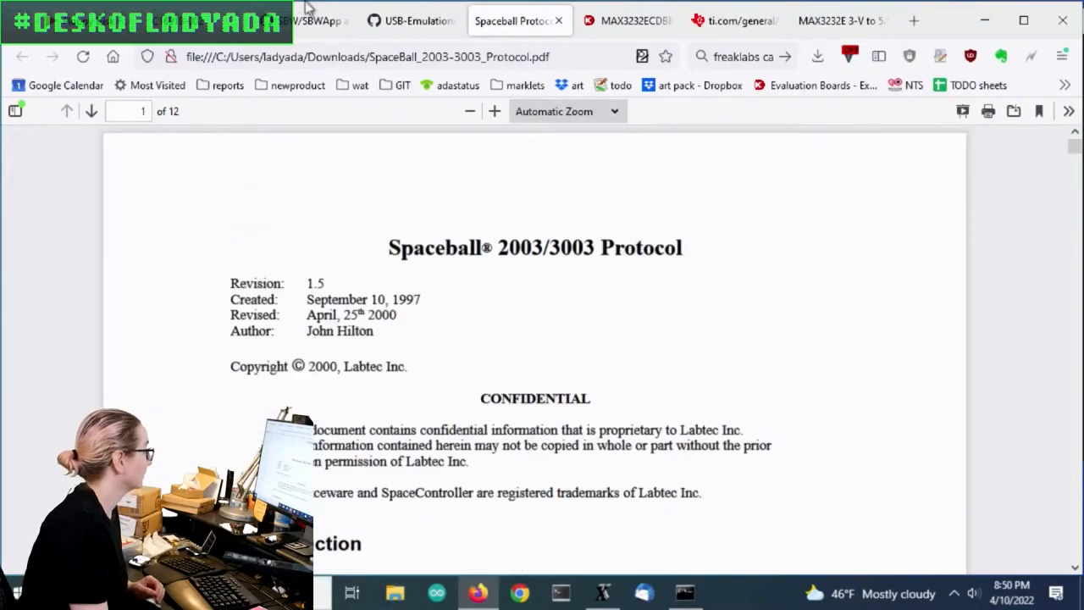
pyautogui.moveTo(596, 51)
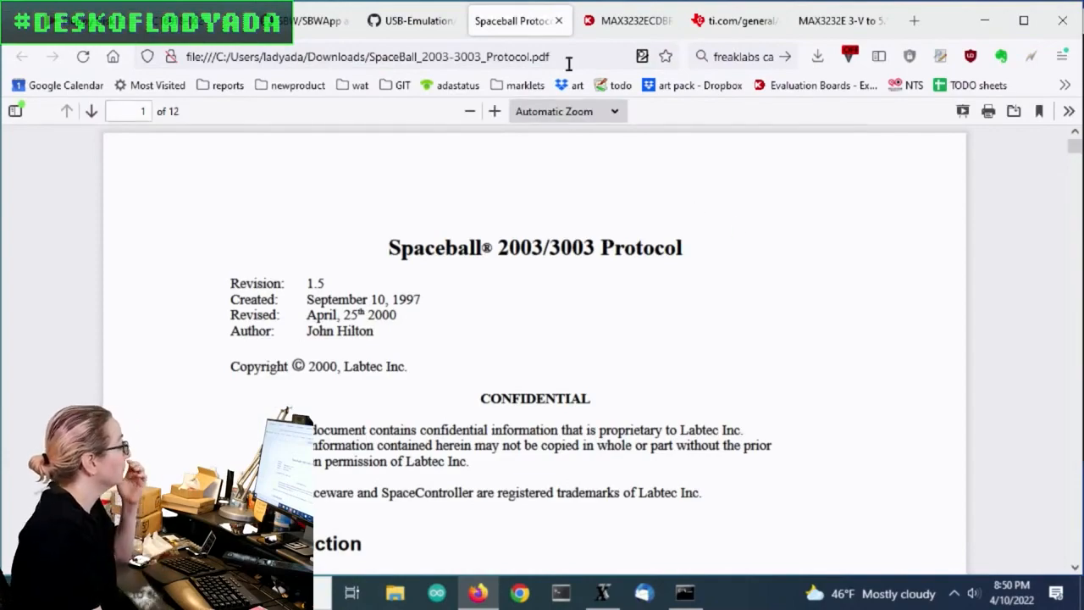
pyautogui.scroll(-3)
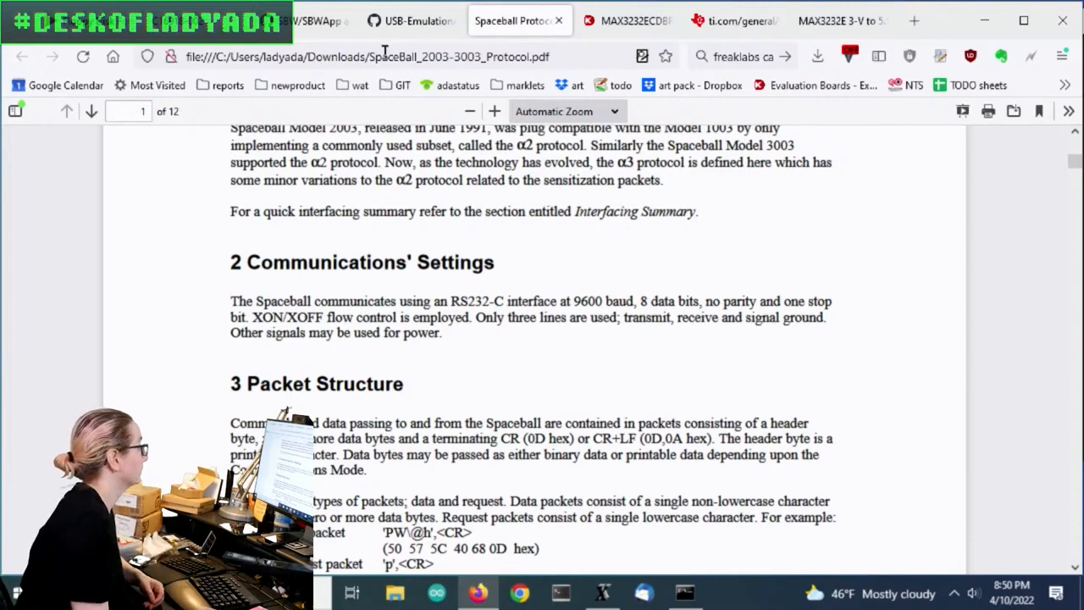
pyautogui.click(364, 56)
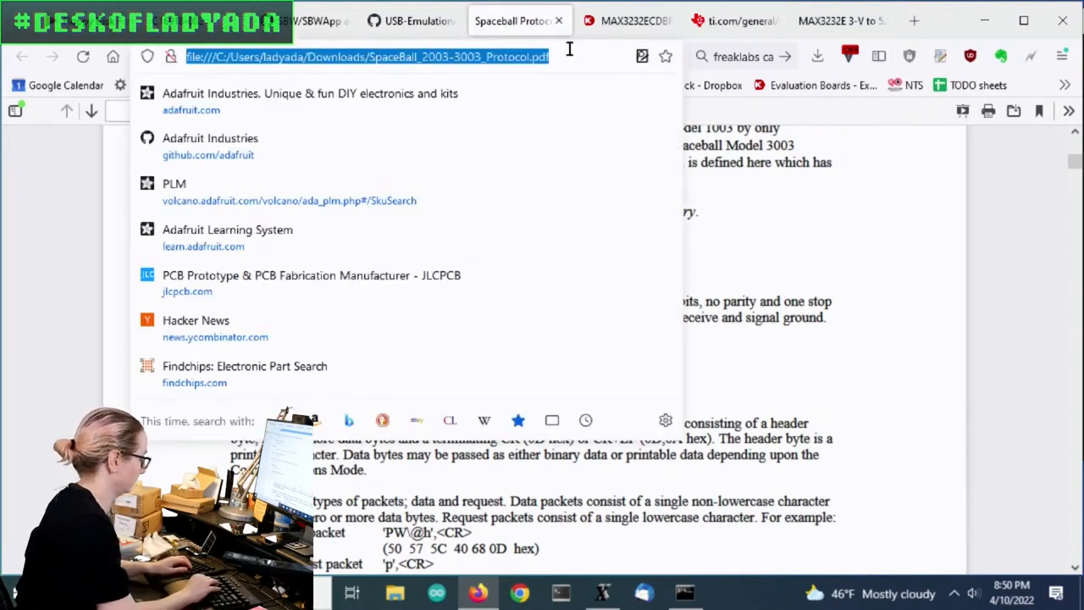
pyautogui.write('digikey.com/')
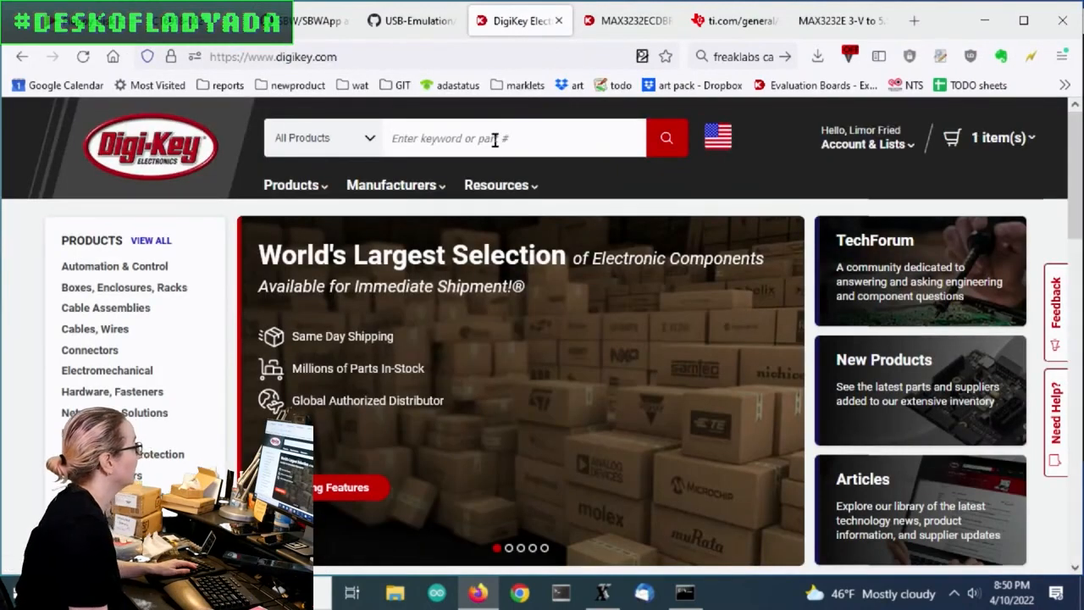
# Search the Digi-Key catalogue for 'rs-232 transceivers', returning 6,867 results
pyautogui.write('rs-232 transc')
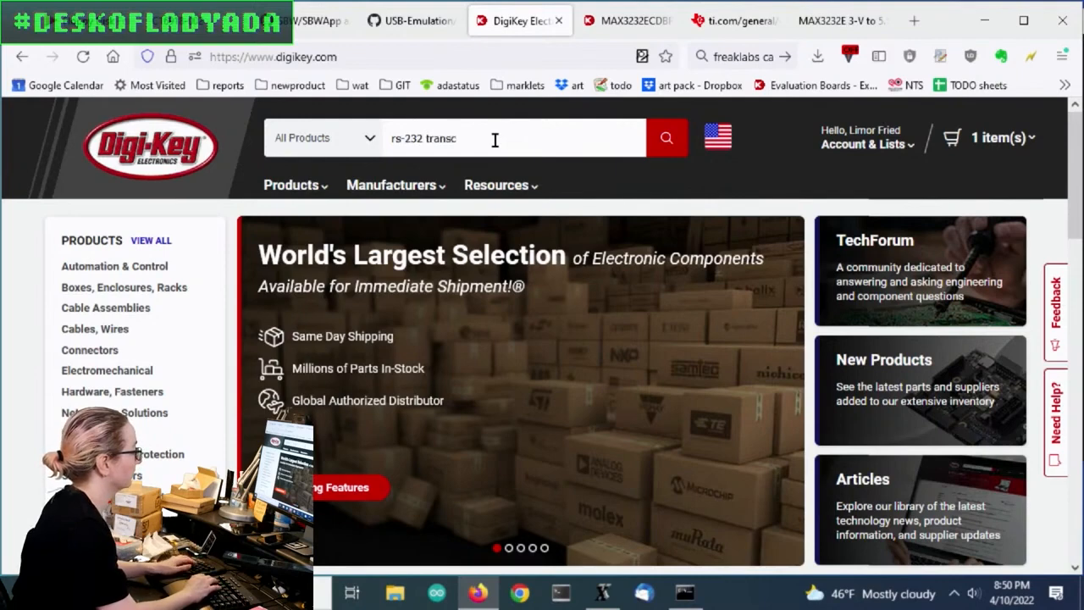
pyautogui.write('eivers')
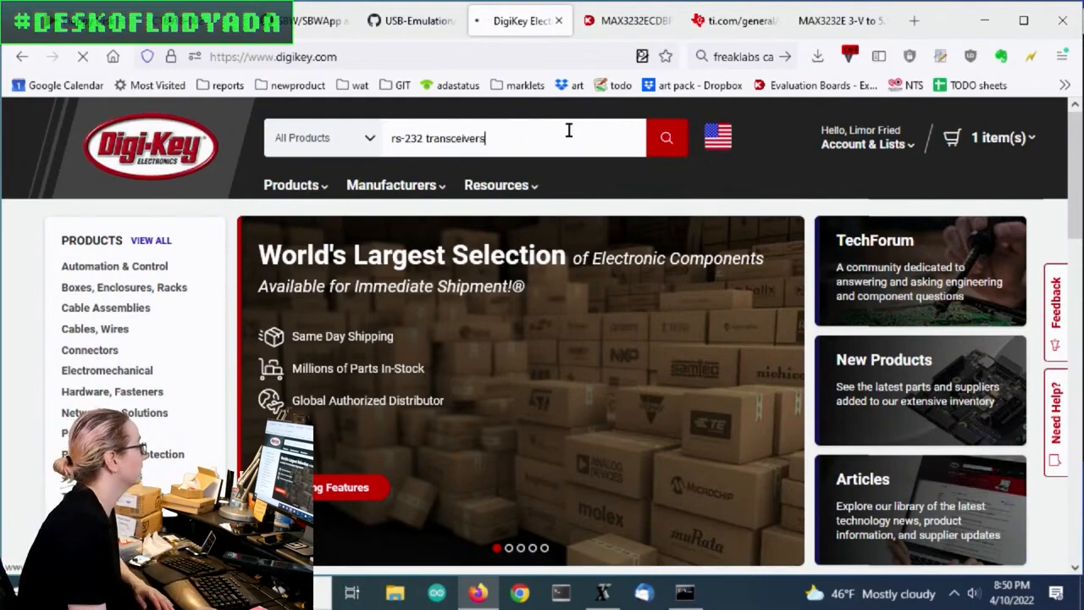
pyautogui.click(666, 137)
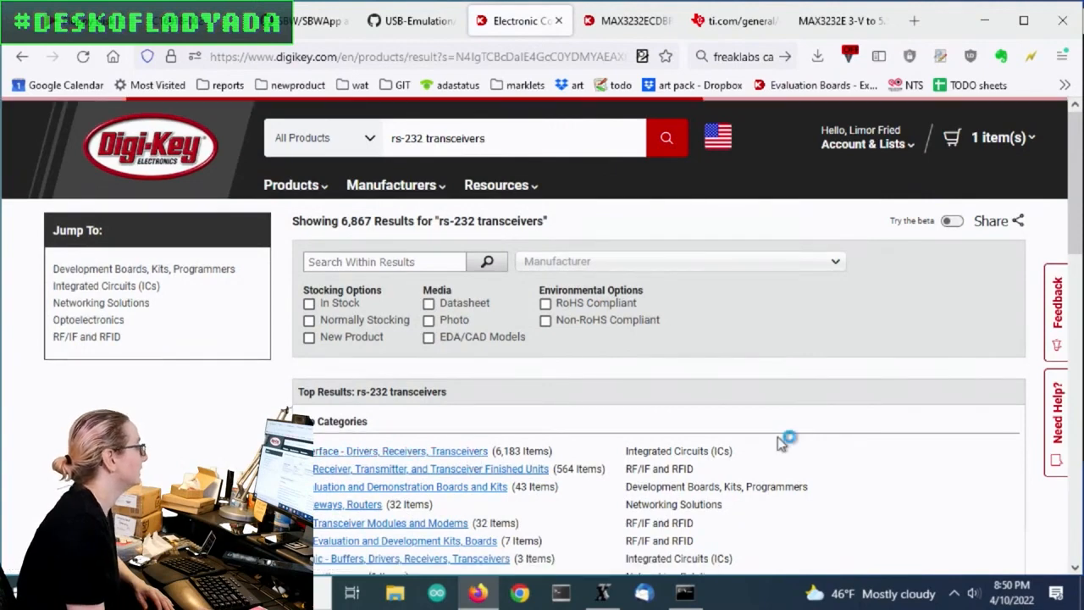
# Enter the Interface - Drivers, Receivers, Transceivers category (6,183 results) and choose Active part status
pyautogui.click(399, 451)
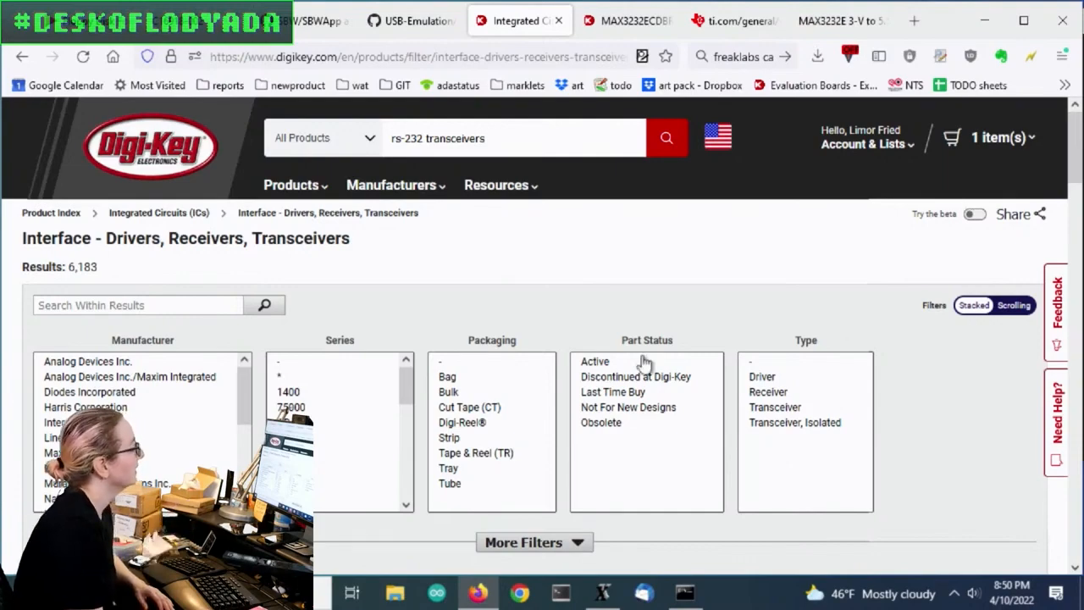
pyautogui.scroll(-3)
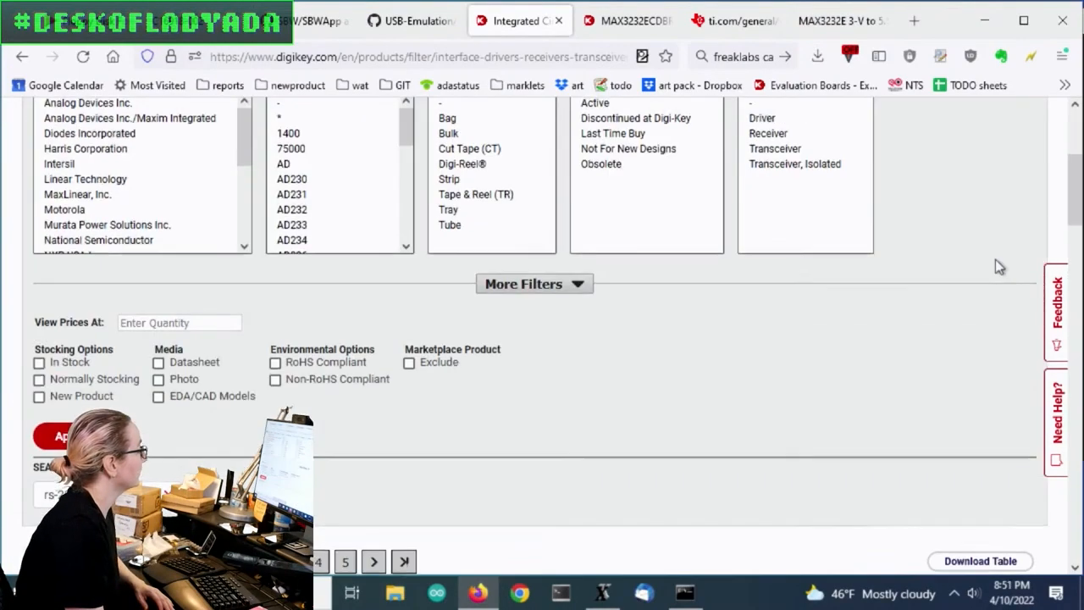
pyautogui.scroll(3)
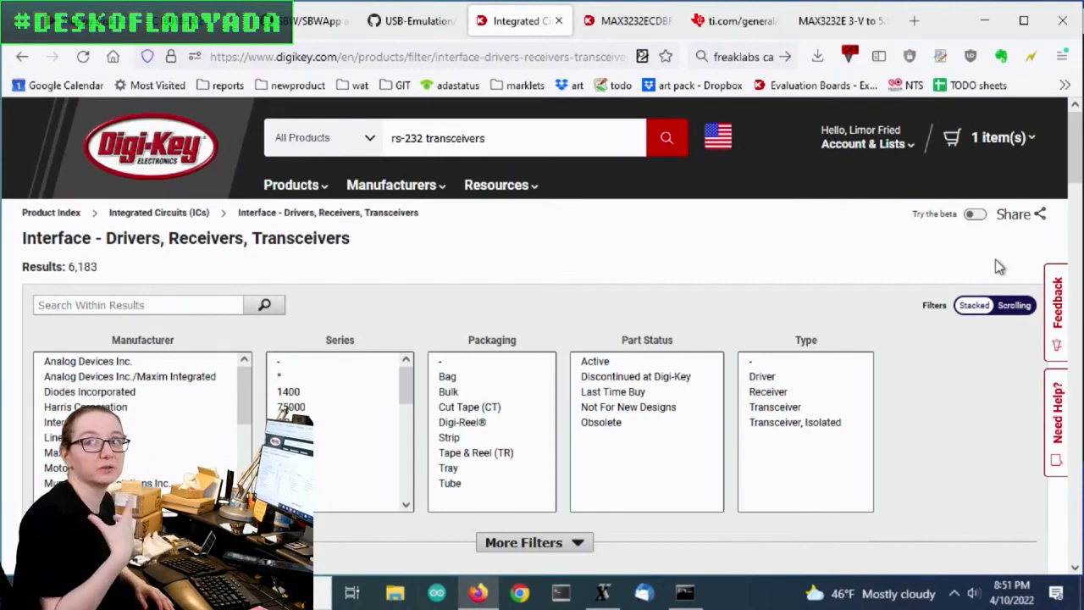
pyautogui.moveTo(702, 277)
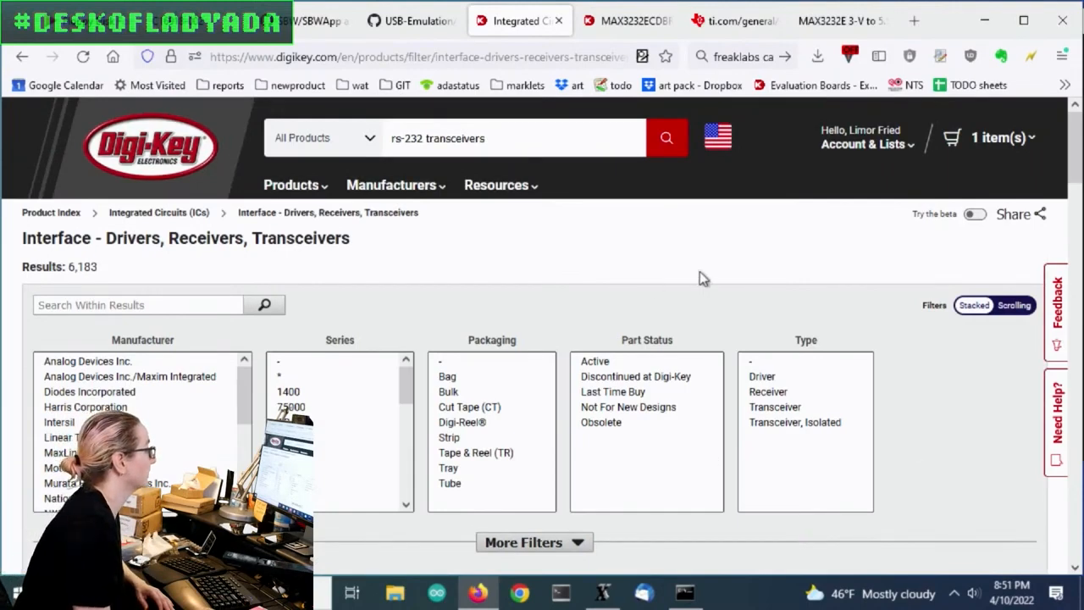
pyautogui.moveTo(715, 276)
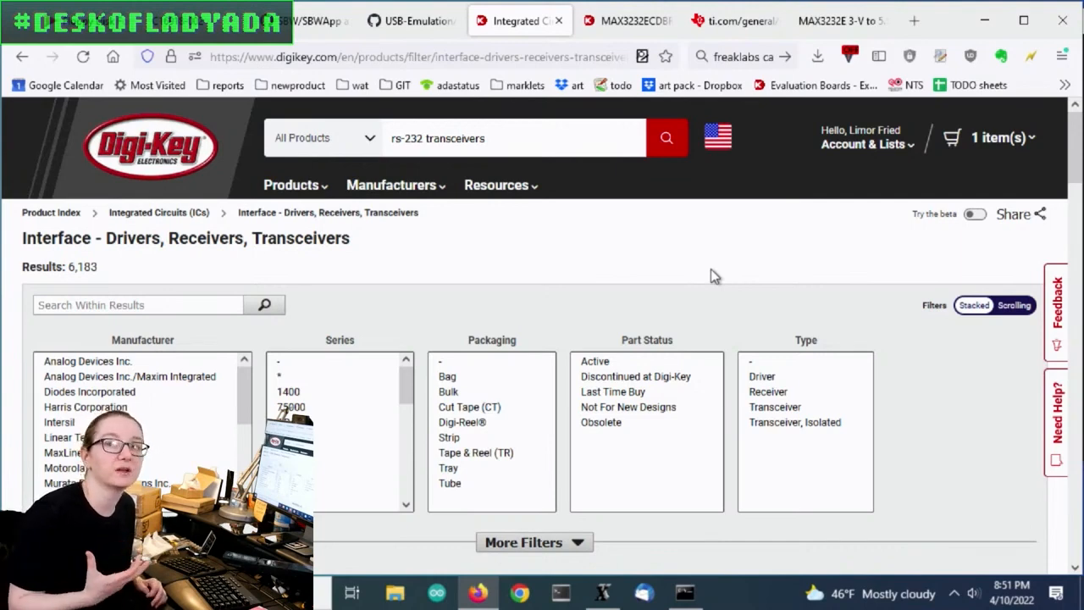
pyautogui.moveTo(856, 185)
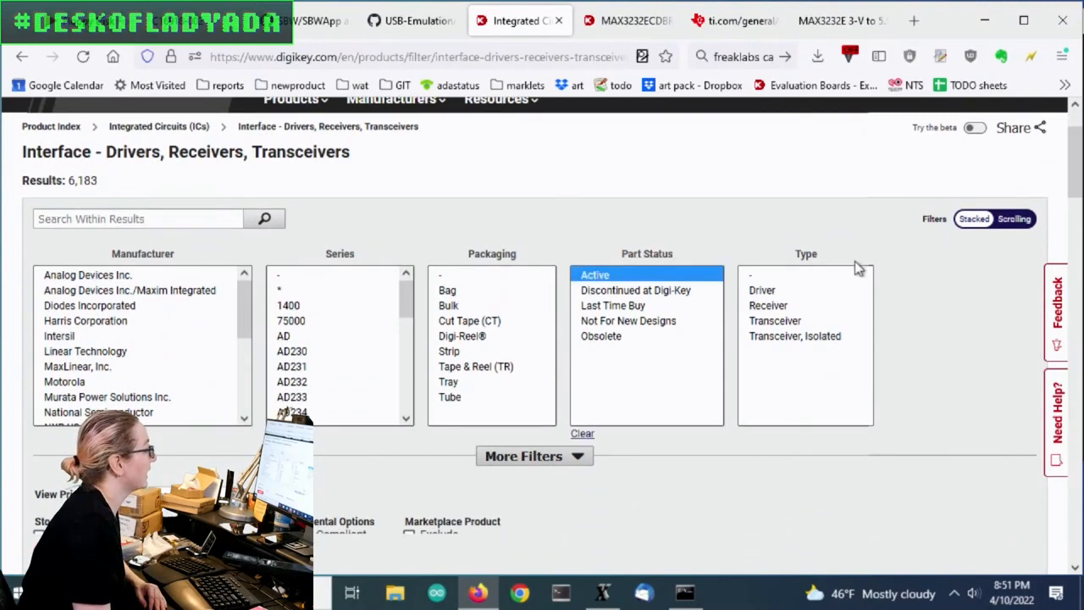
# Limit Type to Transceiver and apply the In Stock filter
pyautogui.click(774, 320)
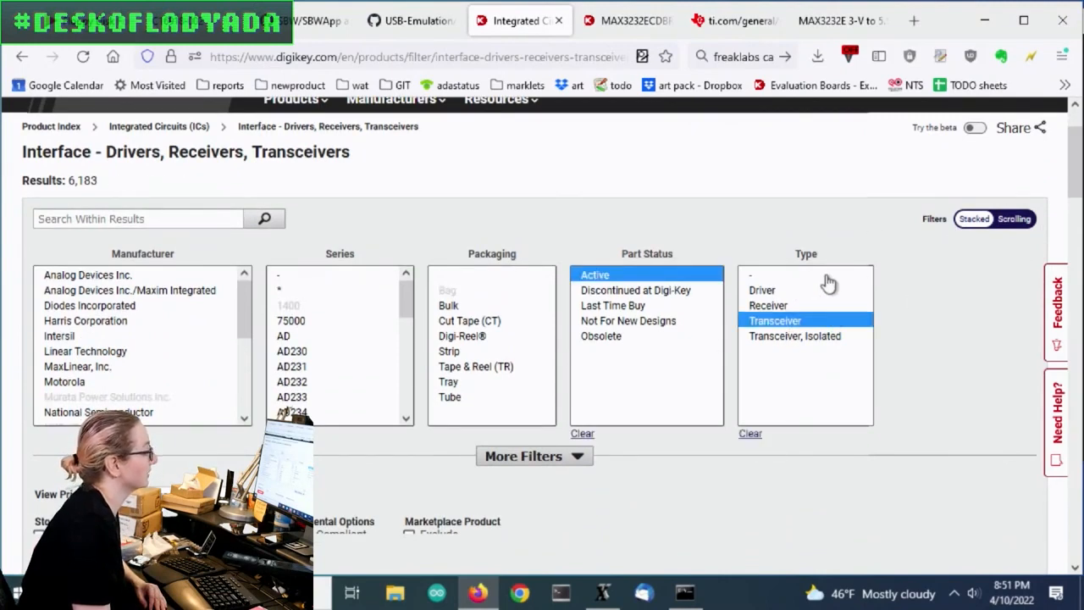
pyautogui.scroll(-3)
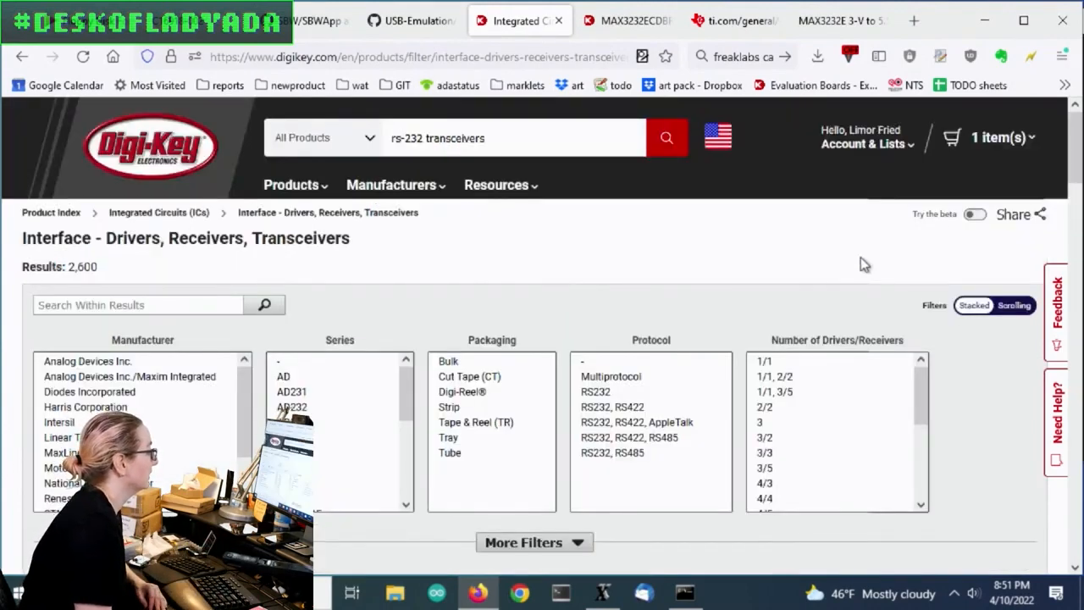
pyautogui.scroll(-3)
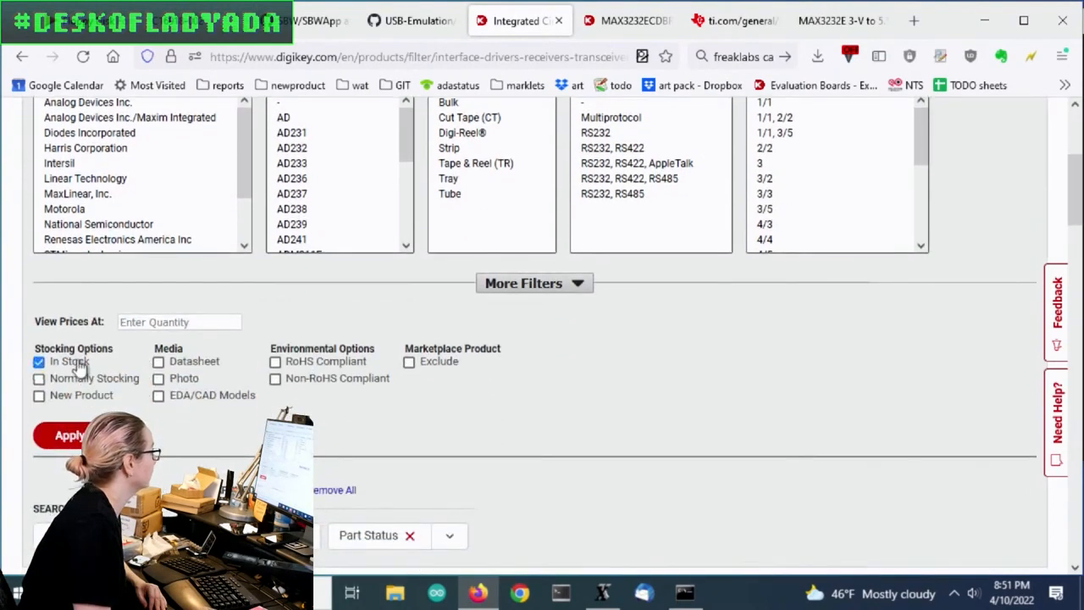
pyautogui.click(410, 363)
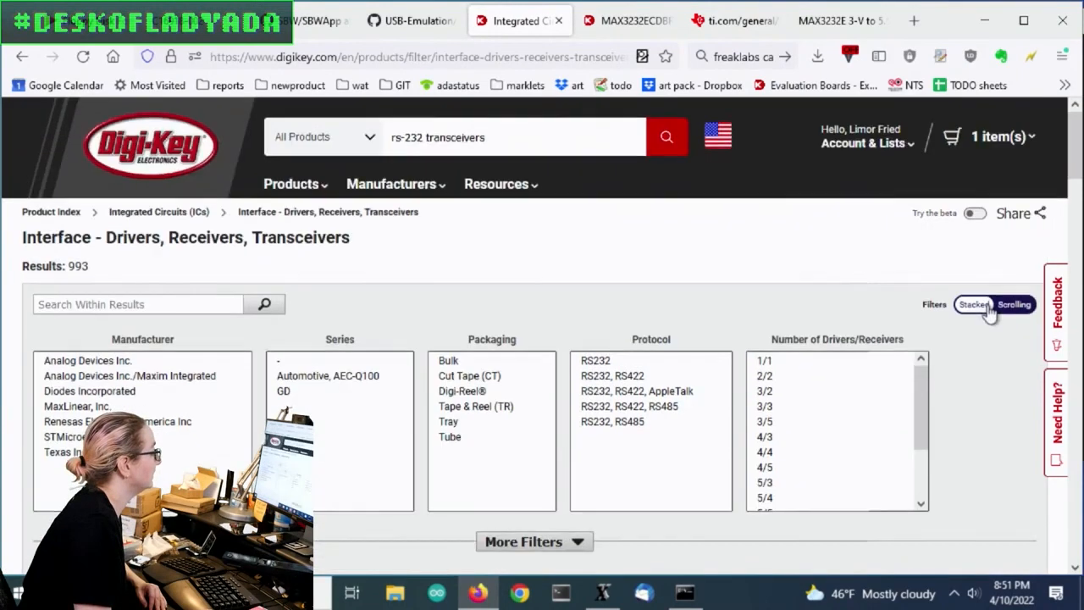
# Select 2/2 to 4/4 drivers/receivers and exclude Marketplace products
pyautogui.scroll(-3)
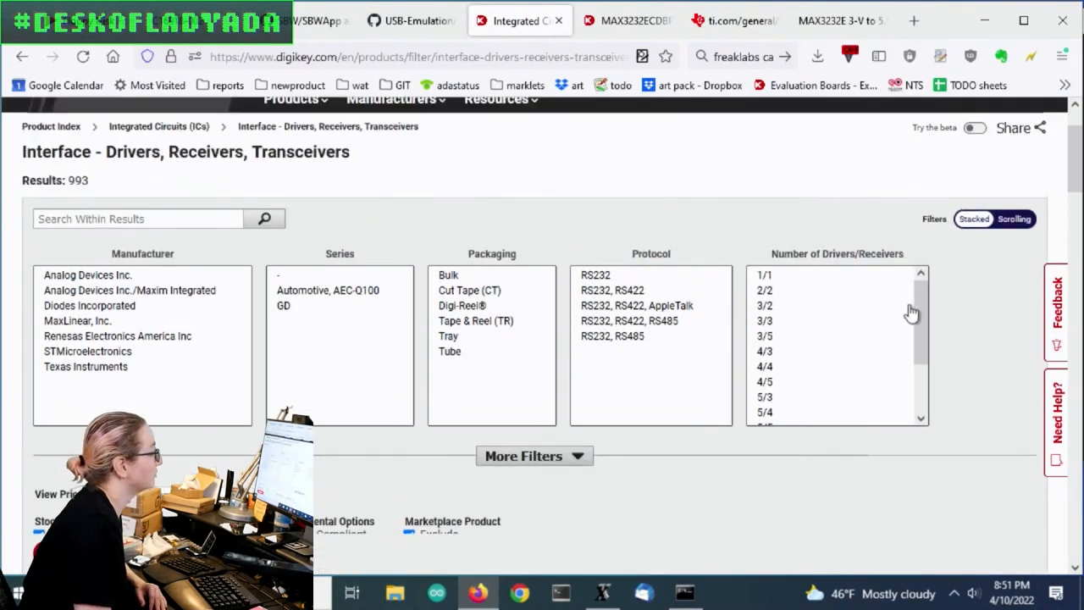
pyautogui.scroll(-3)
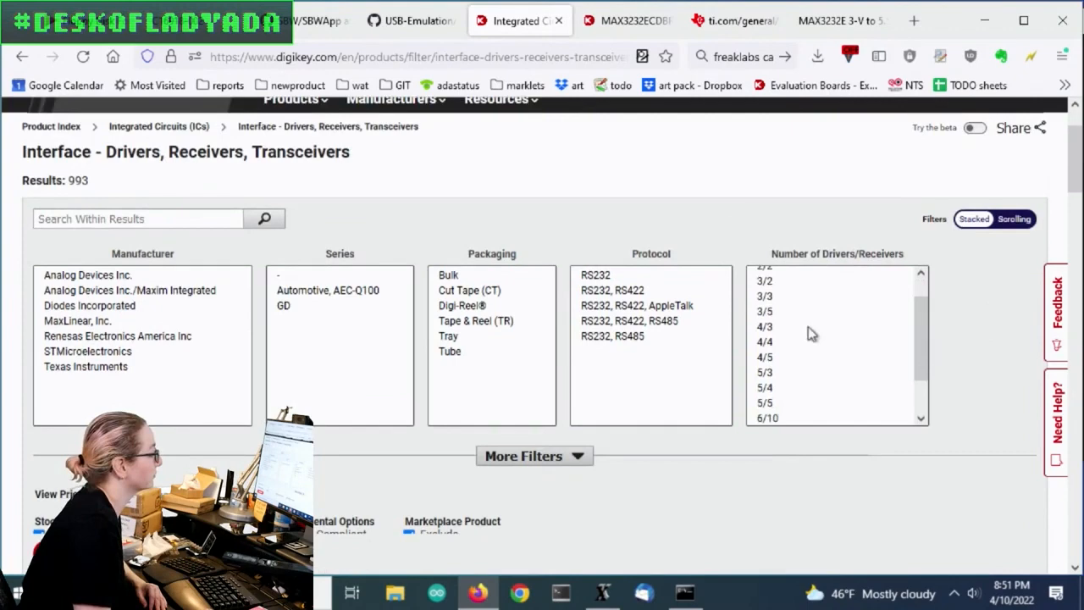
pyautogui.scroll(3)
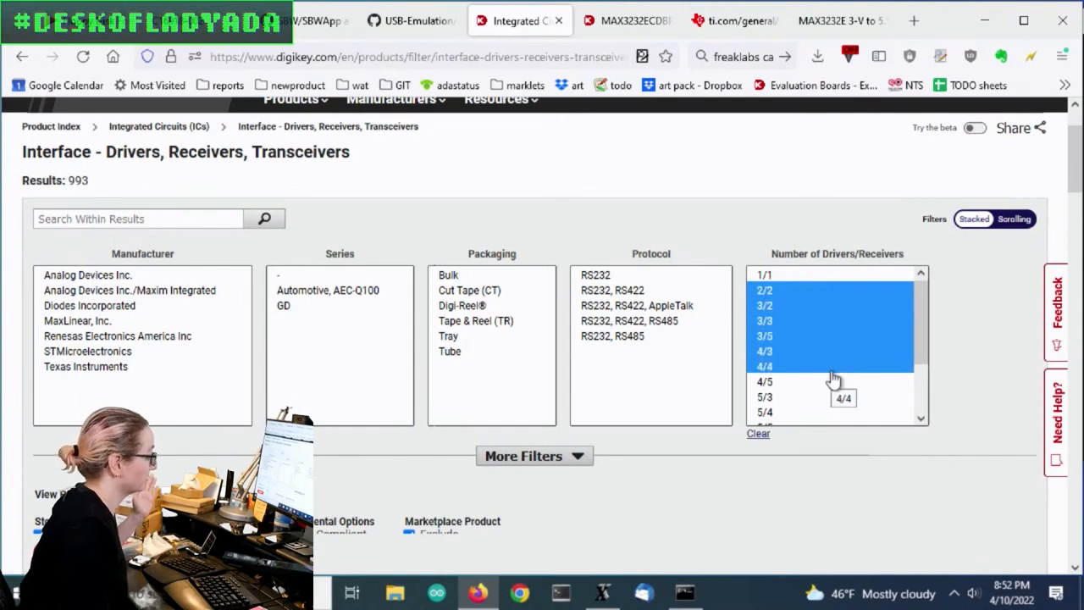
pyautogui.scroll(-3)
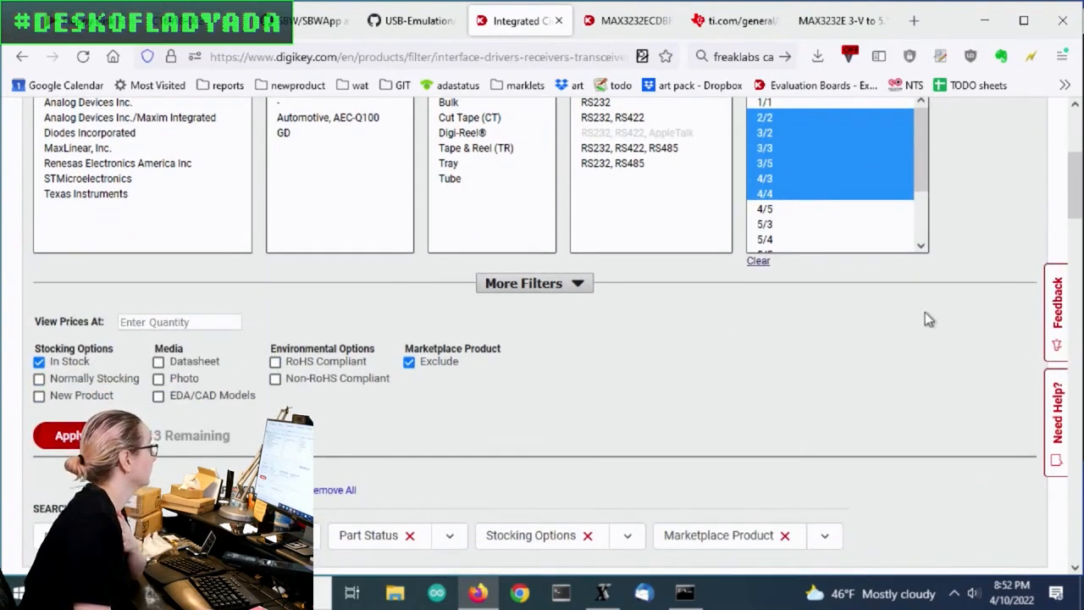
pyautogui.scroll(-3)
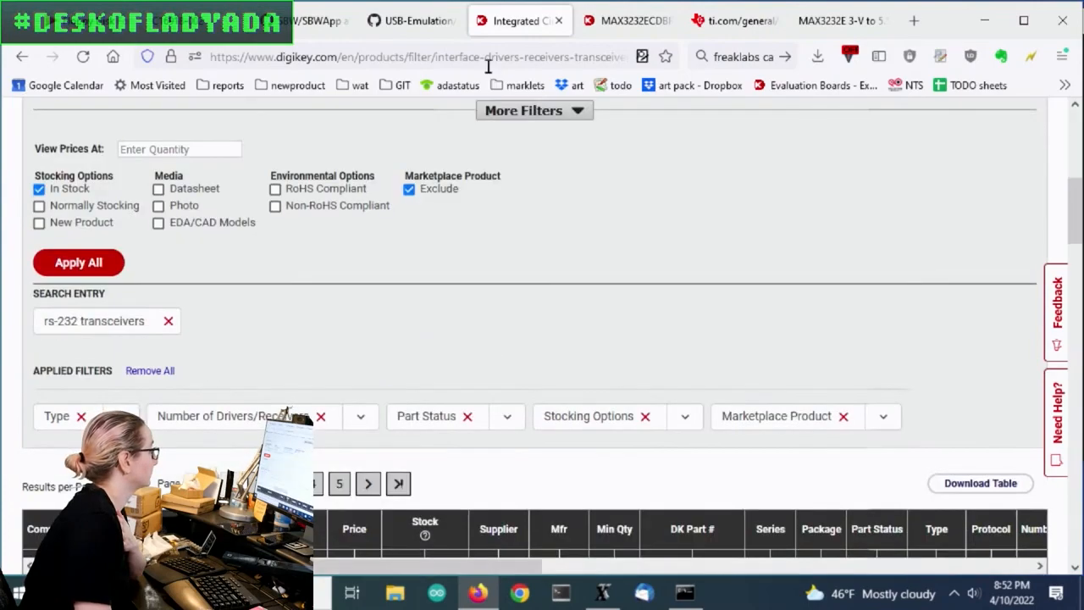
# Apply the driver-count and marketplace filters, then select supply voltages 1.8–4.25 V through 3.3–5 V
pyautogui.click(521, 110)
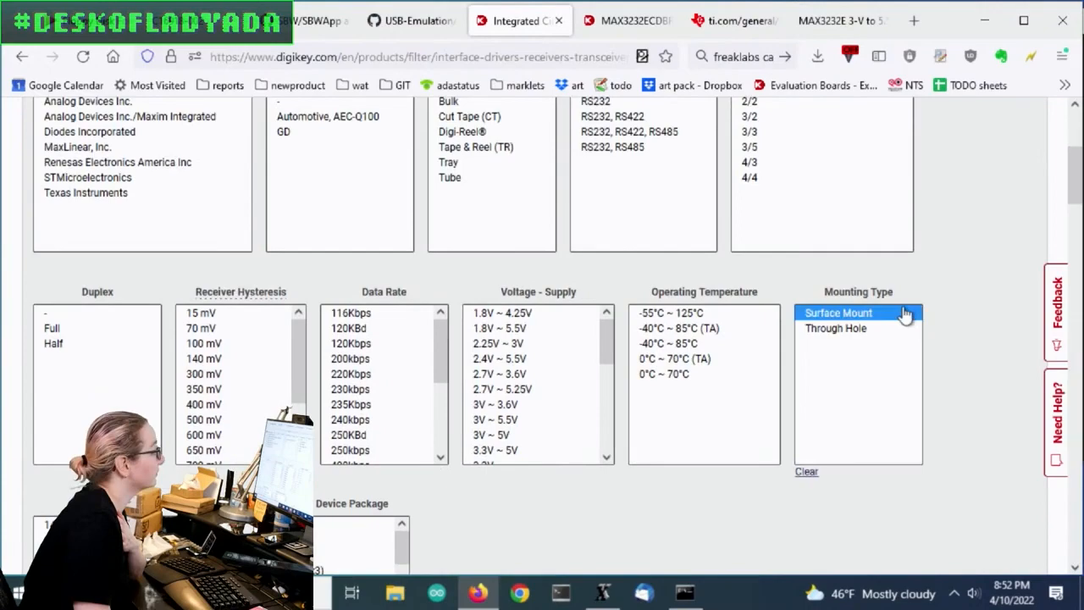
pyautogui.scroll(-3)
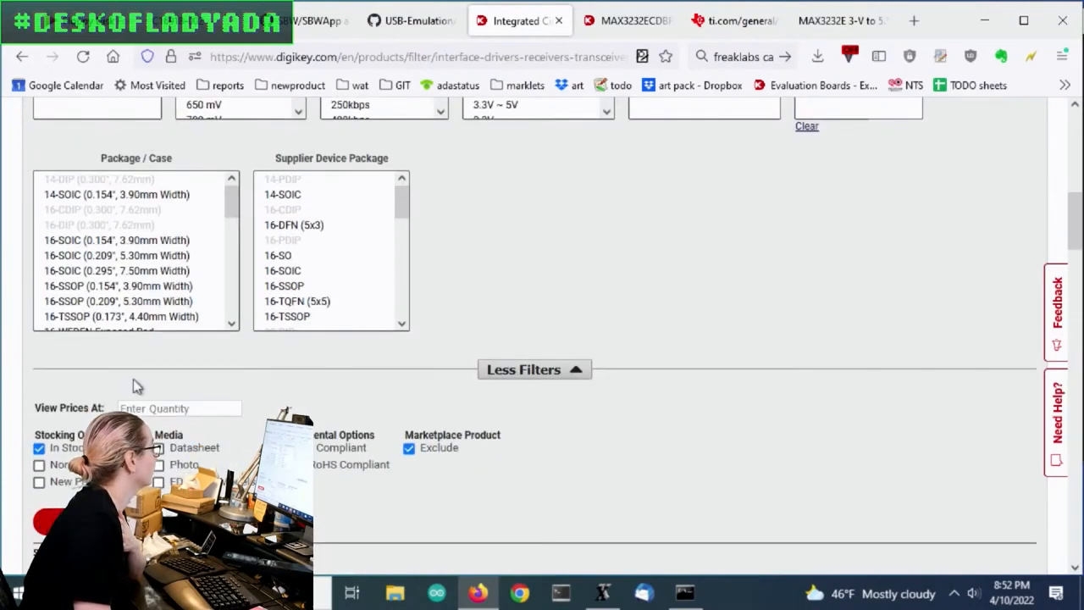
pyautogui.scroll(3)
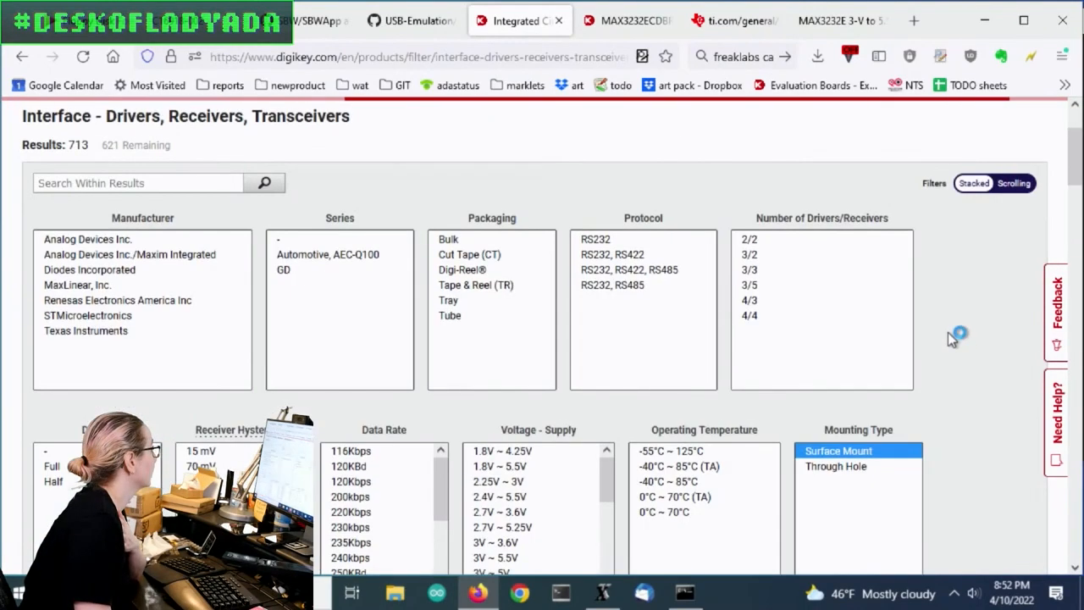
pyautogui.scroll(-3)
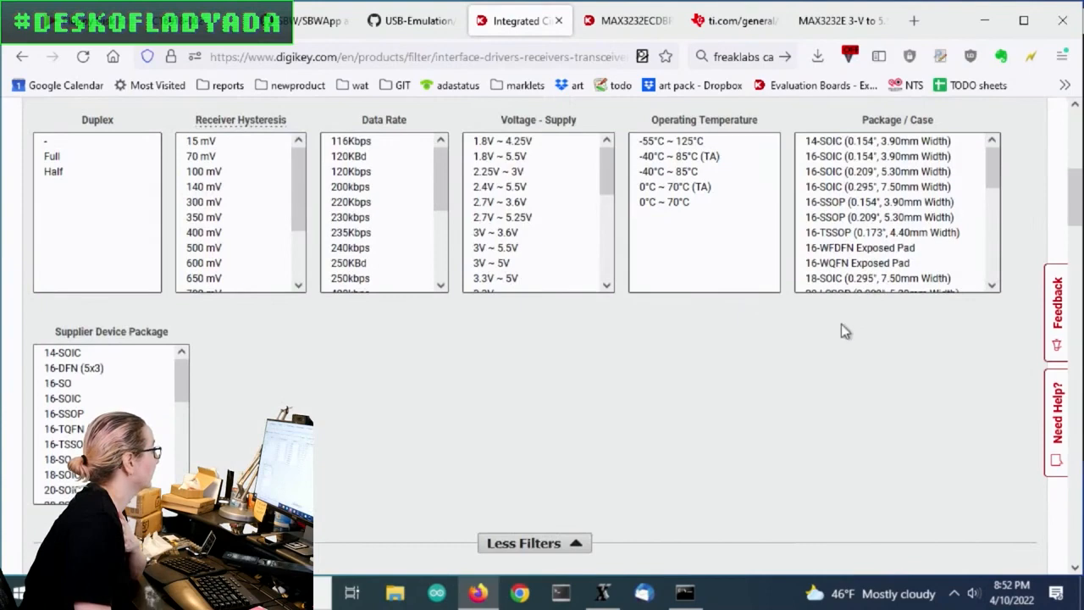
pyautogui.scroll(-3)
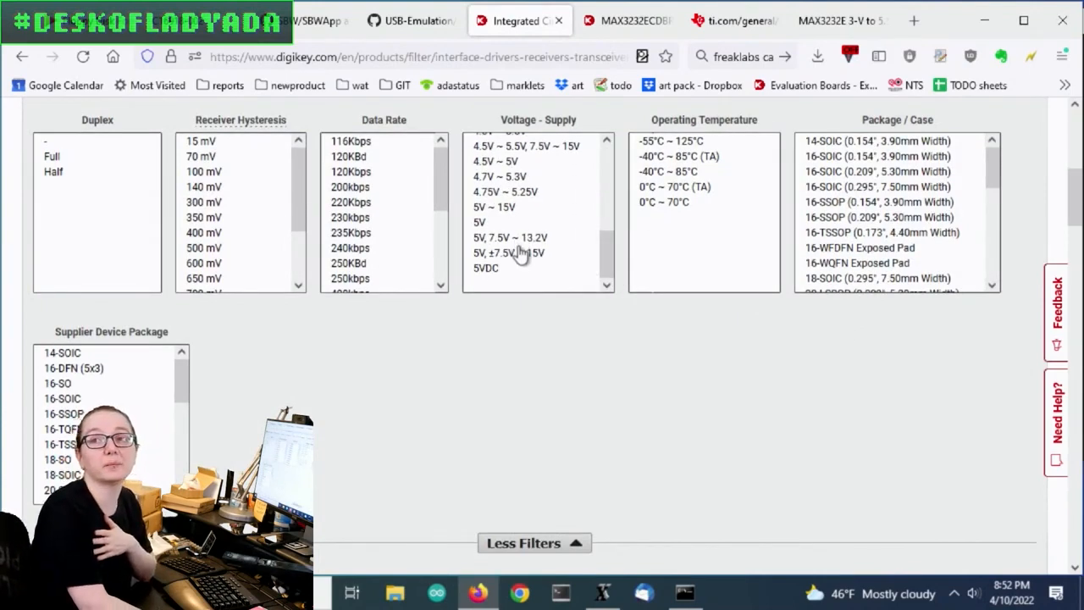
pyautogui.moveTo(593, 247)
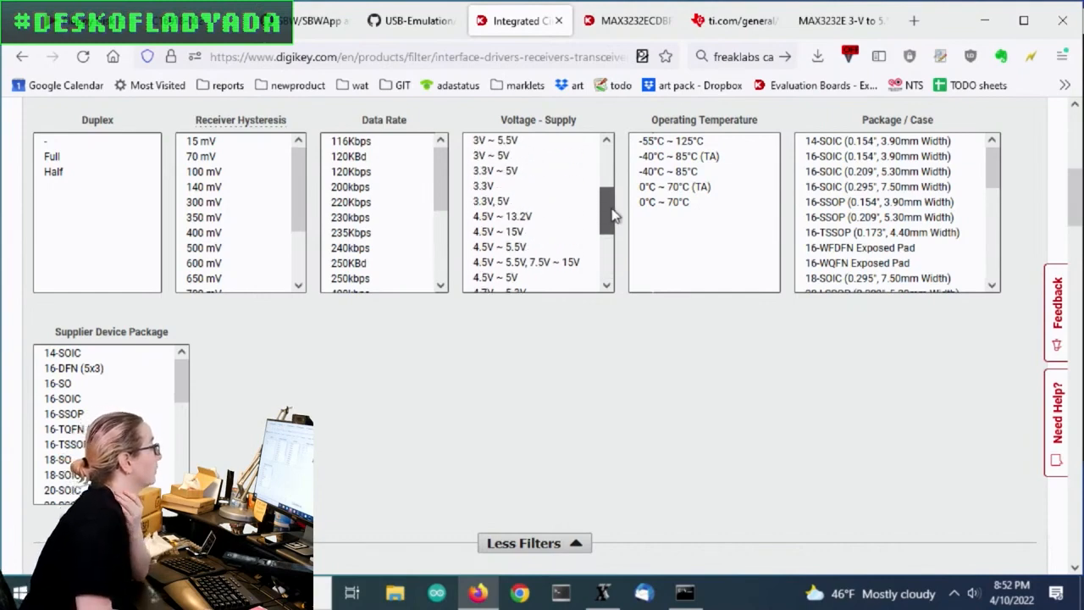
pyautogui.scroll(-3)
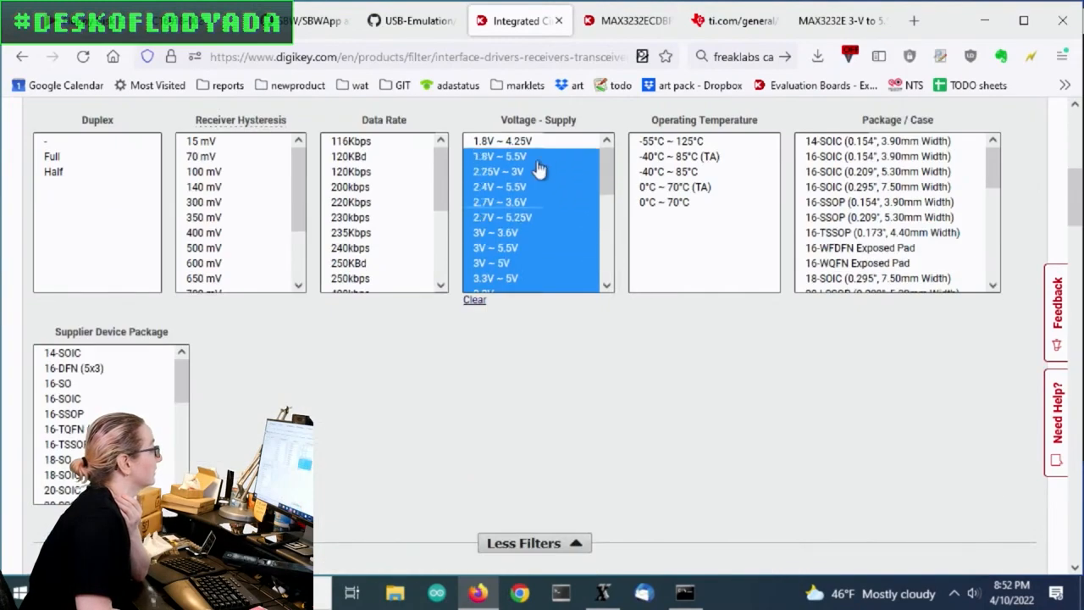
pyautogui.click(498, 141)
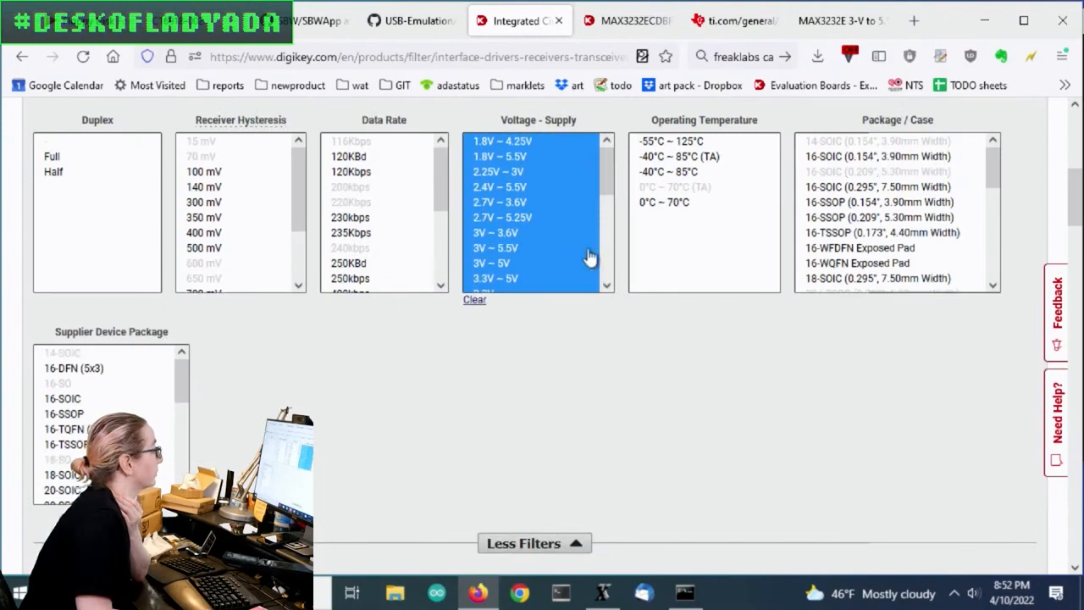
pyautogui.scroll(-3)
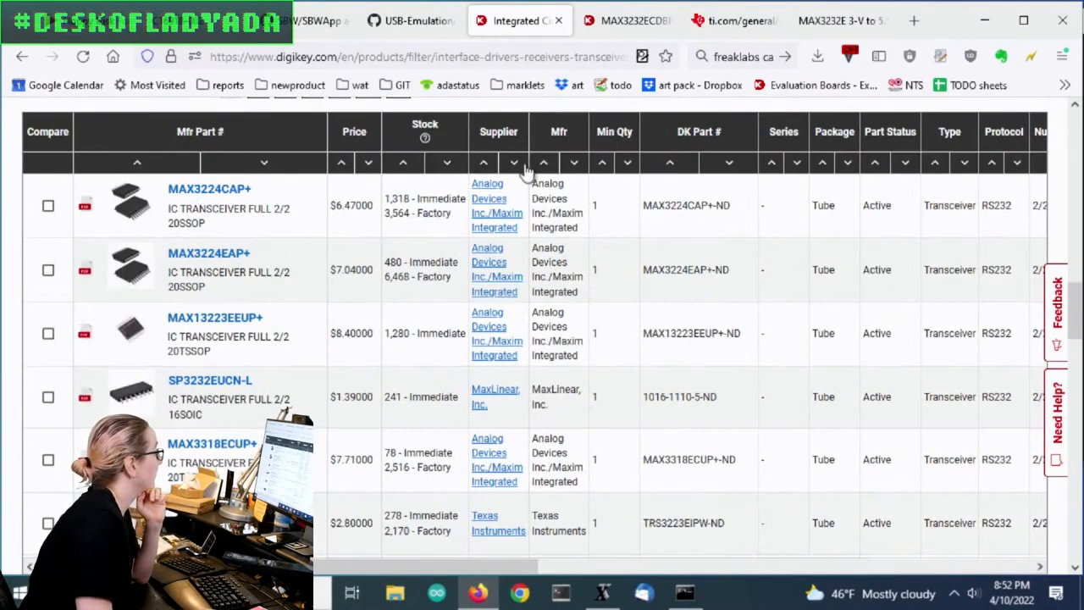
# Set View Prices At to 250, apply all filters and sort the 371 results by price ascending
pyautogui.scroll(-3)
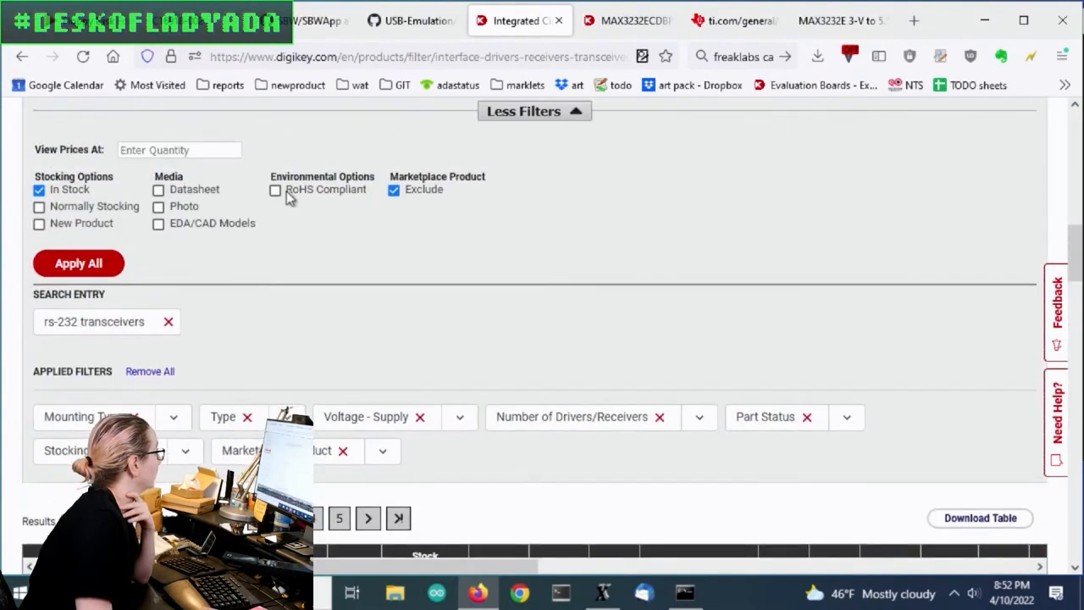
pyautogui.scroll(-3)
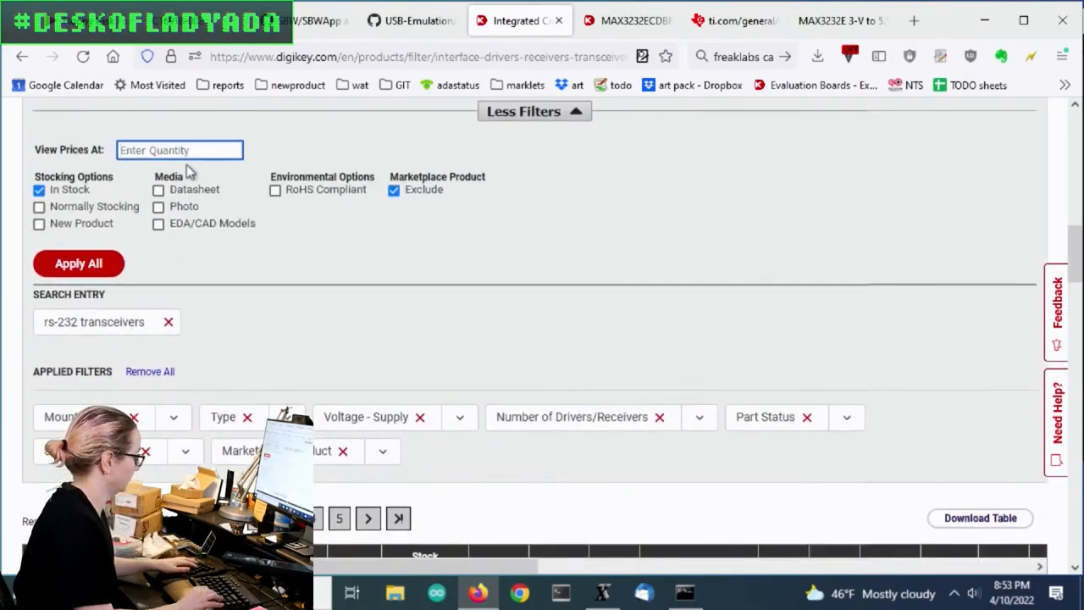
pyautogui.write('250')
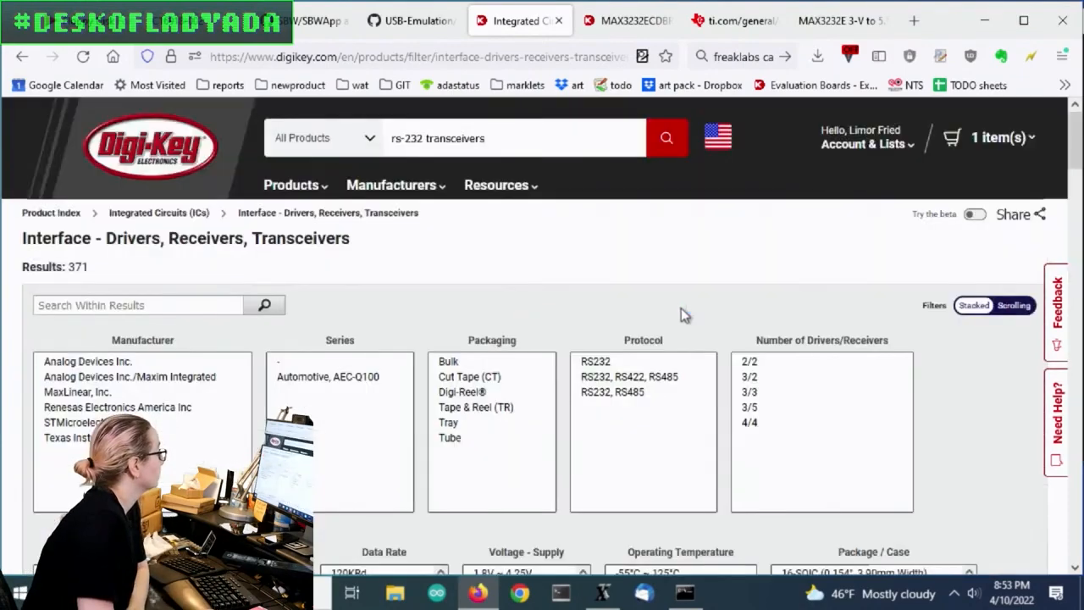
pyautogui.scroll(-3)
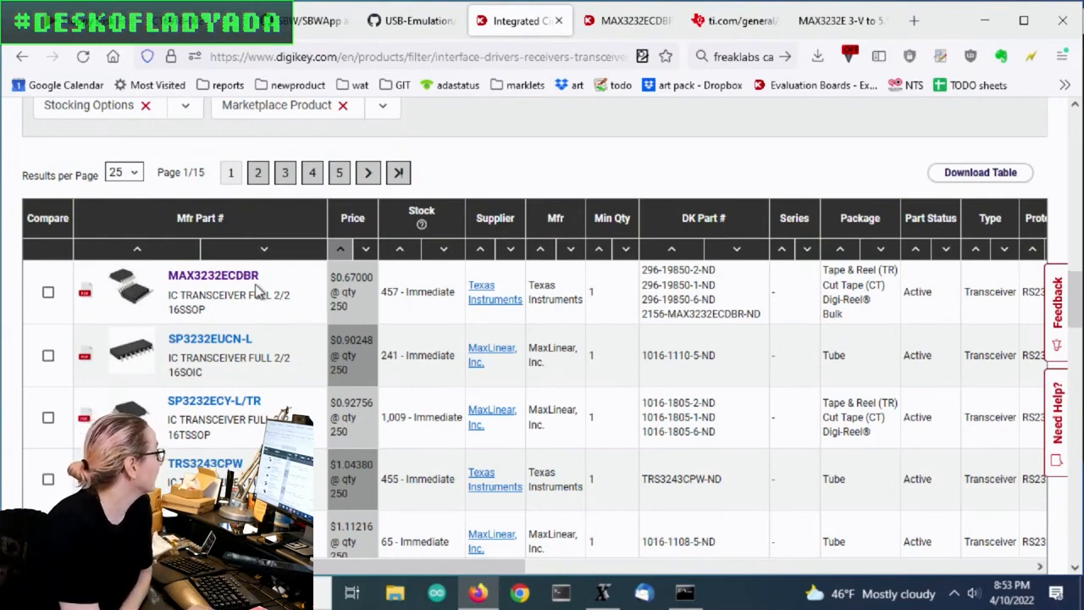
pyautogui.moveTo(302, 298)
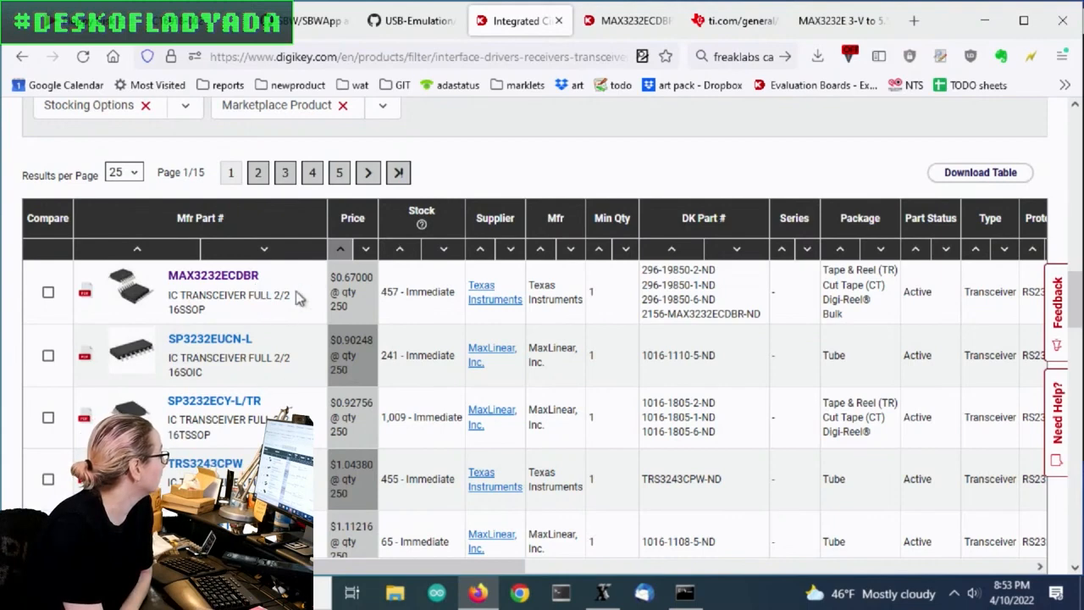
pyautogui.moveTo(161, 279)
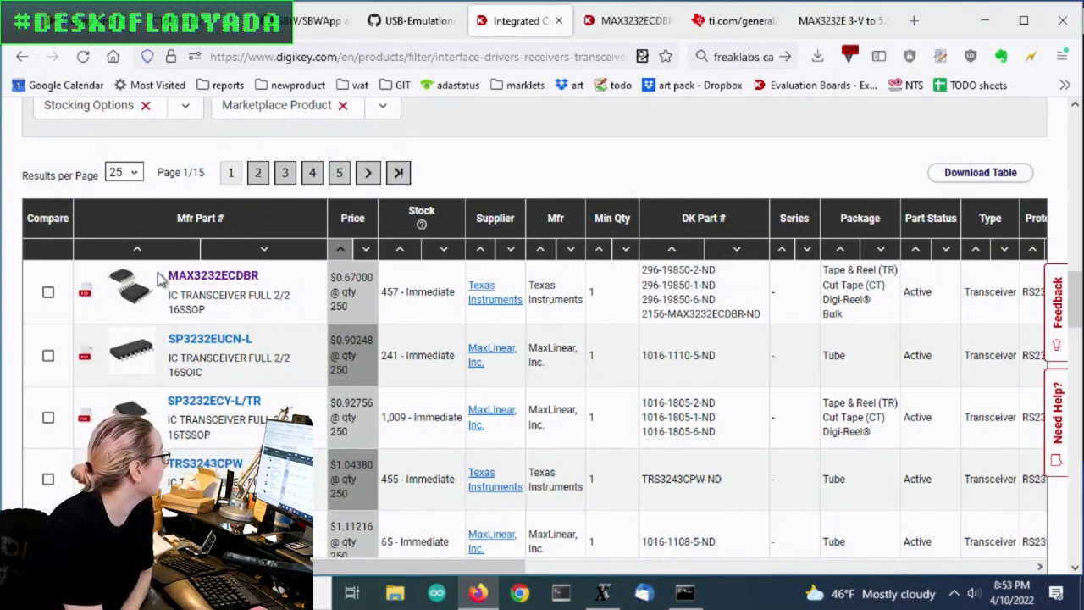
# Review the results list and reach the Texas Instruments MAX3232ECDBR product page
pyautogui.doubleClick(213, 275)
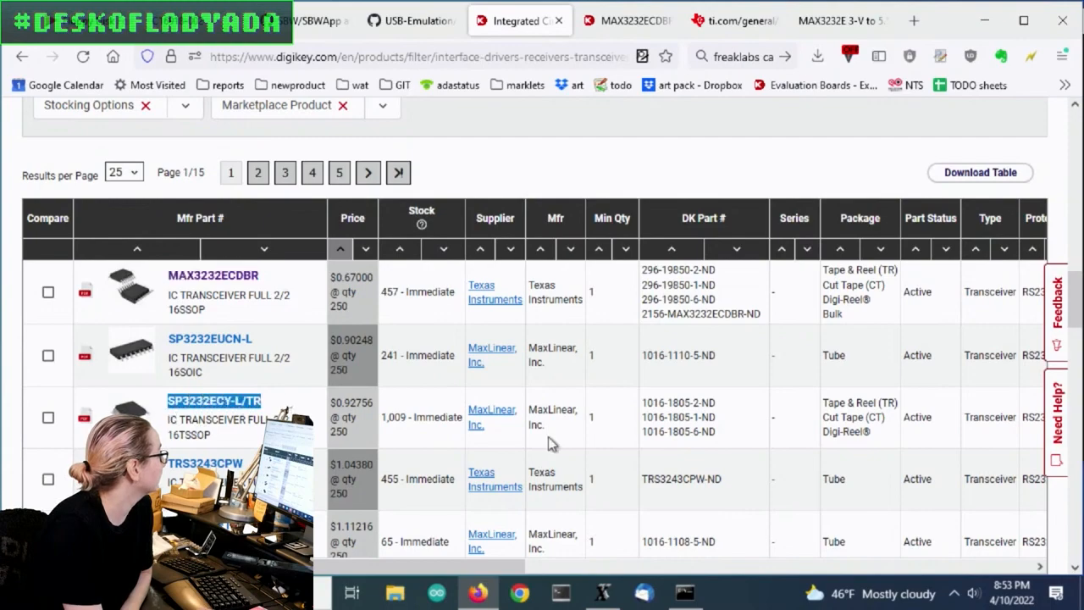
pyautogui.scroll(-3)
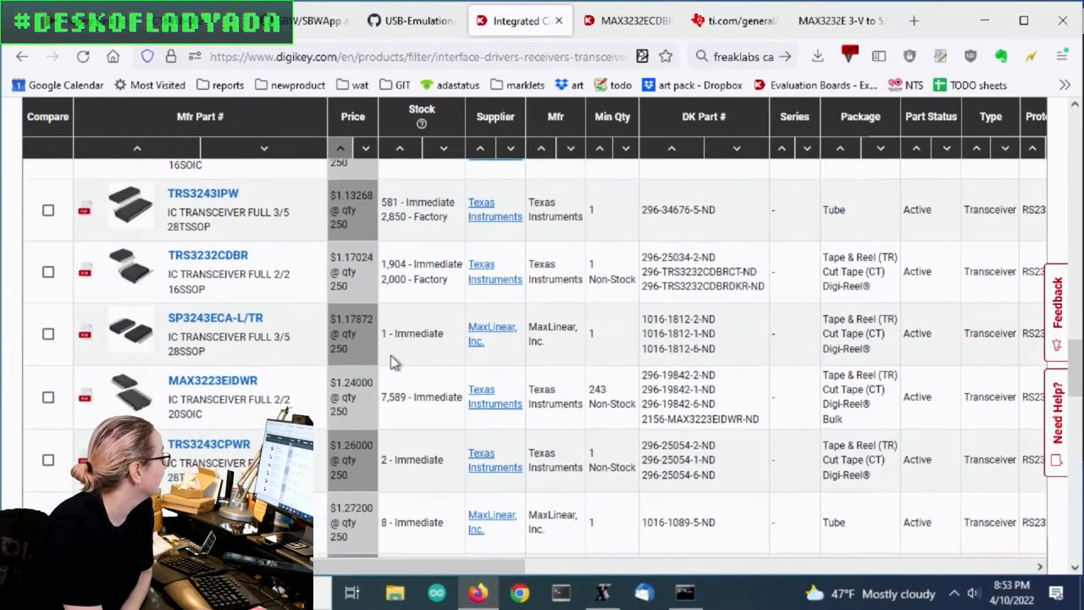
pyautogui.scroll(-3)
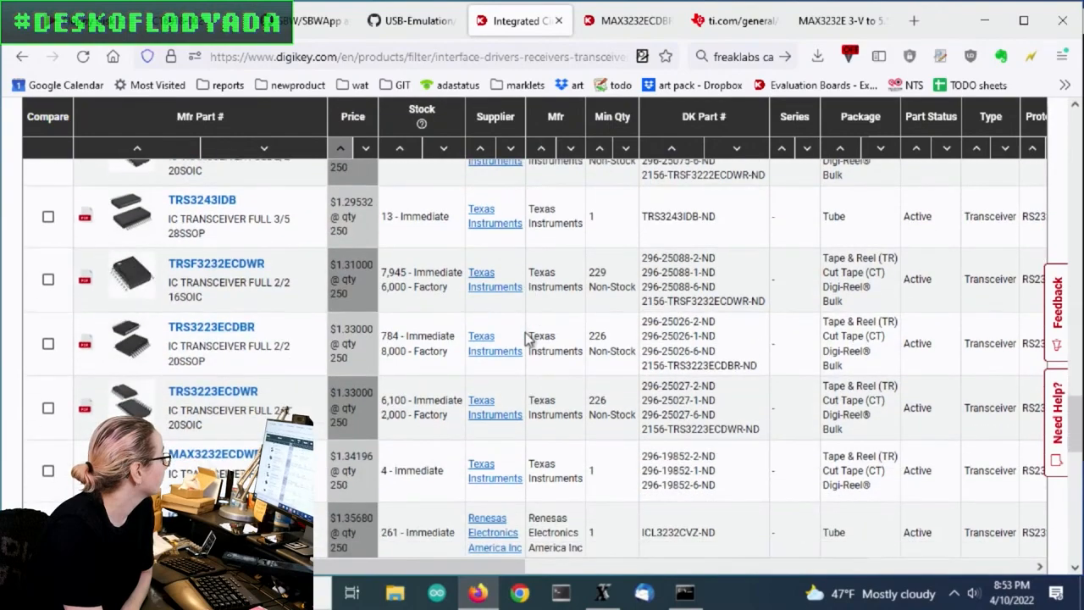
pyautogui.scroll(-3)
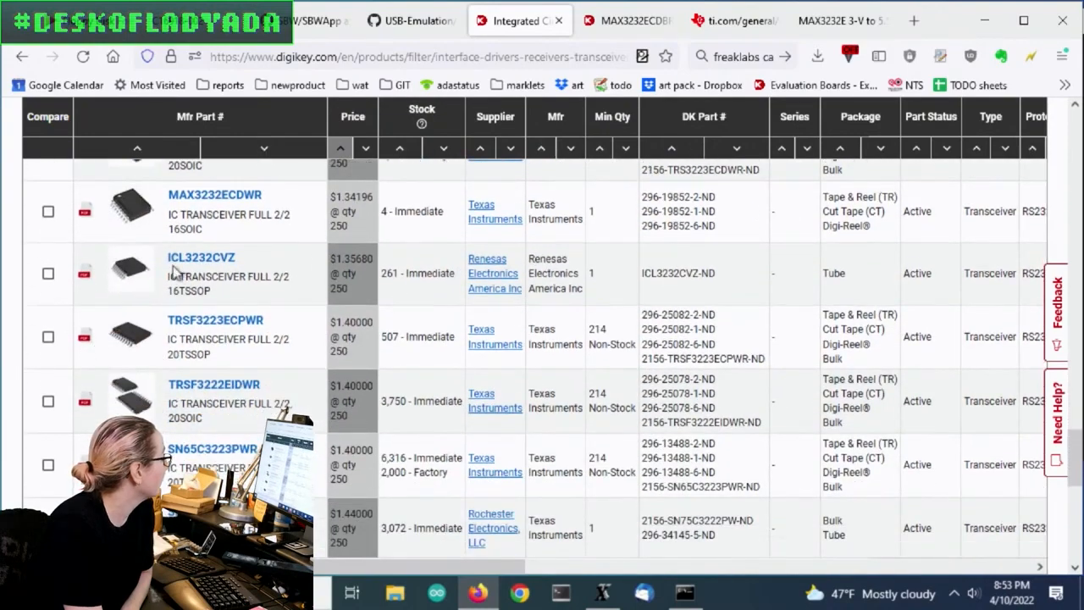
pyautogui.moveTo(439, 298)
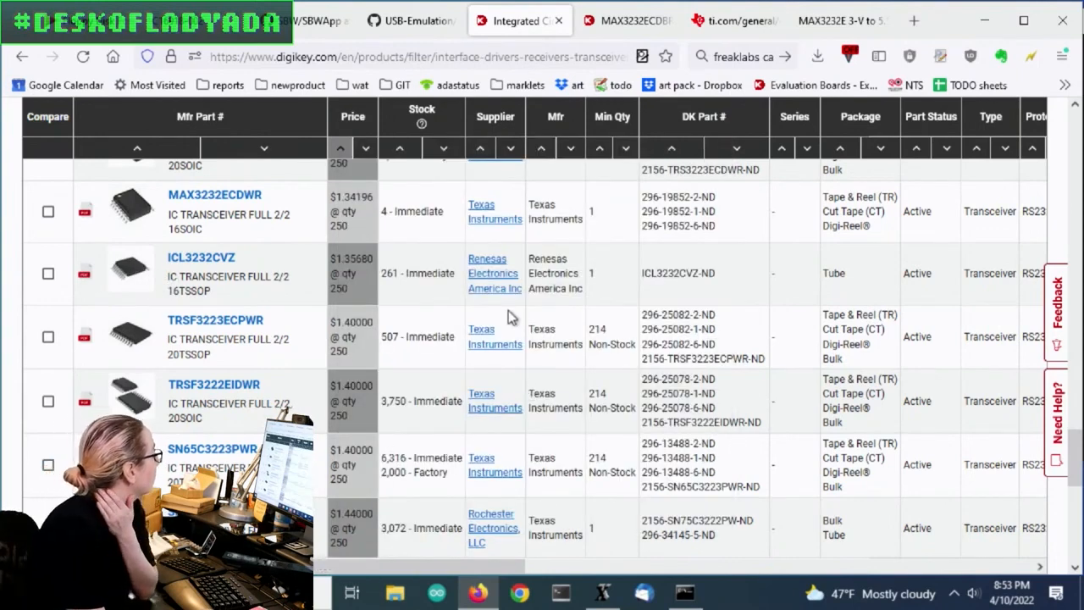
pyautogui.scroll(-3)
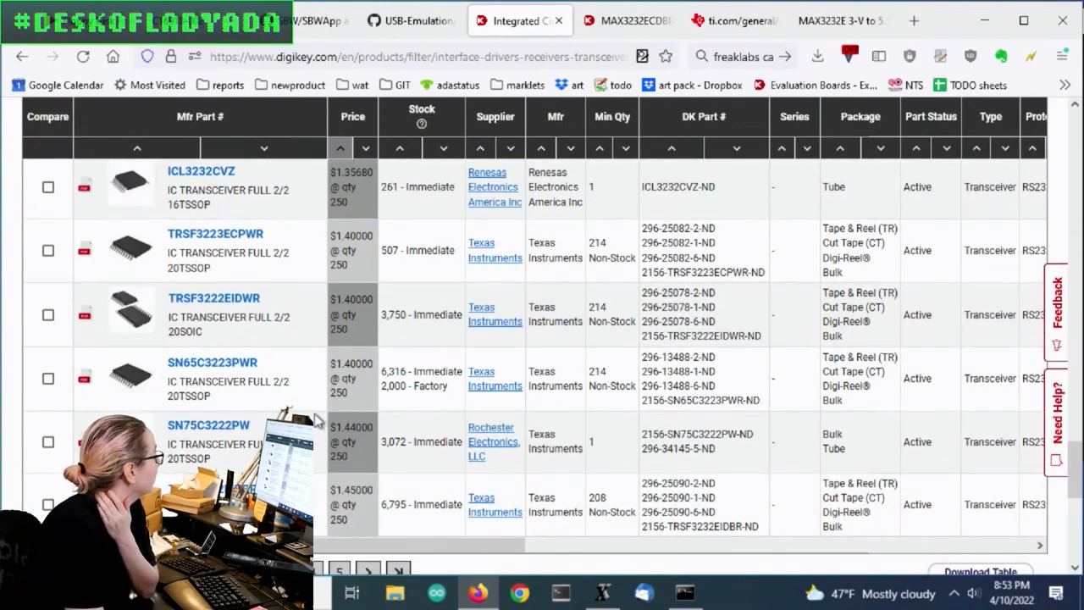
pyautogui.scroll(-3)
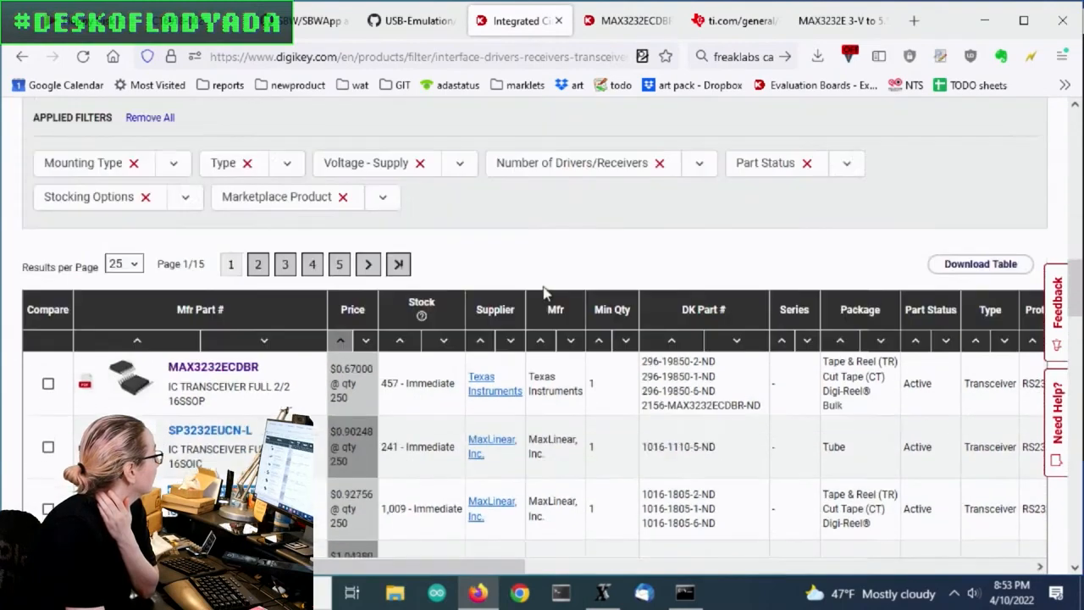
pyautogui.scroll(-3)
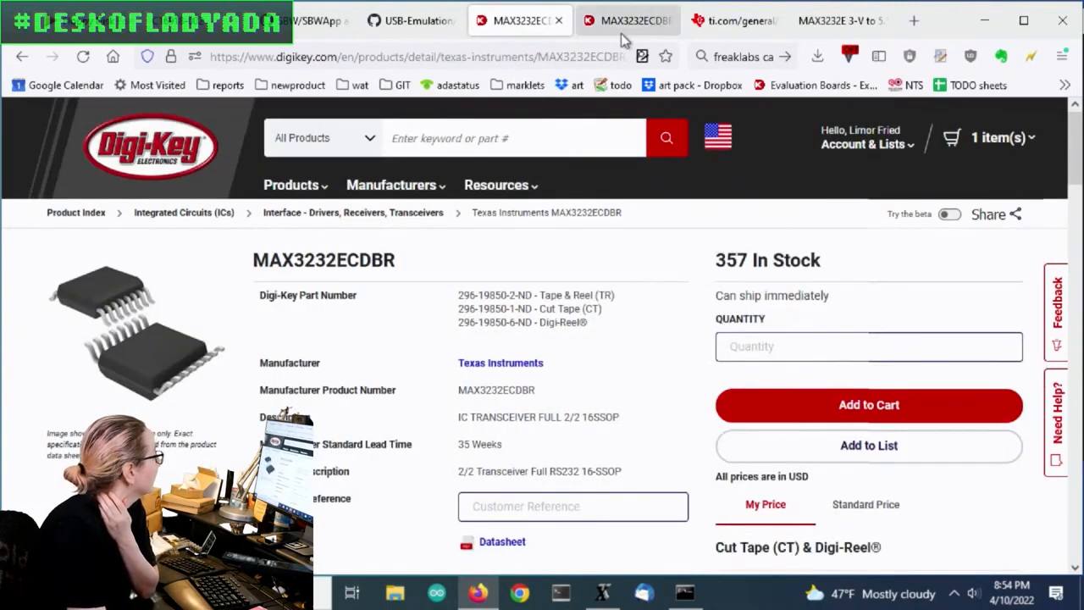
# Switch via the ti.com tab to the MAX3232E datasheet PDF tab
pyautogui.click(626, 20)
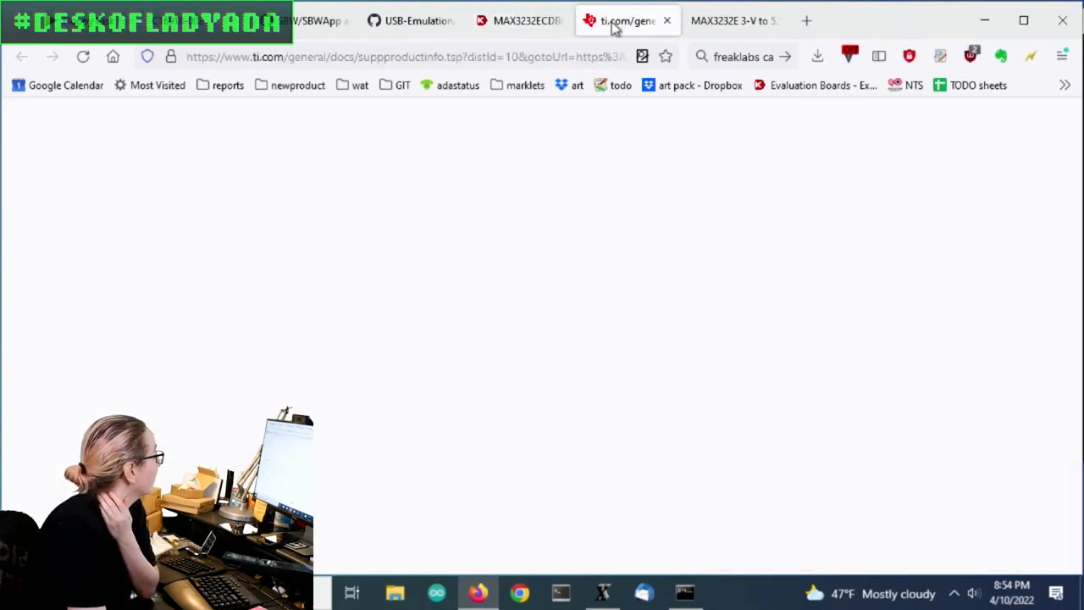
pyautogui.click(732, 21)
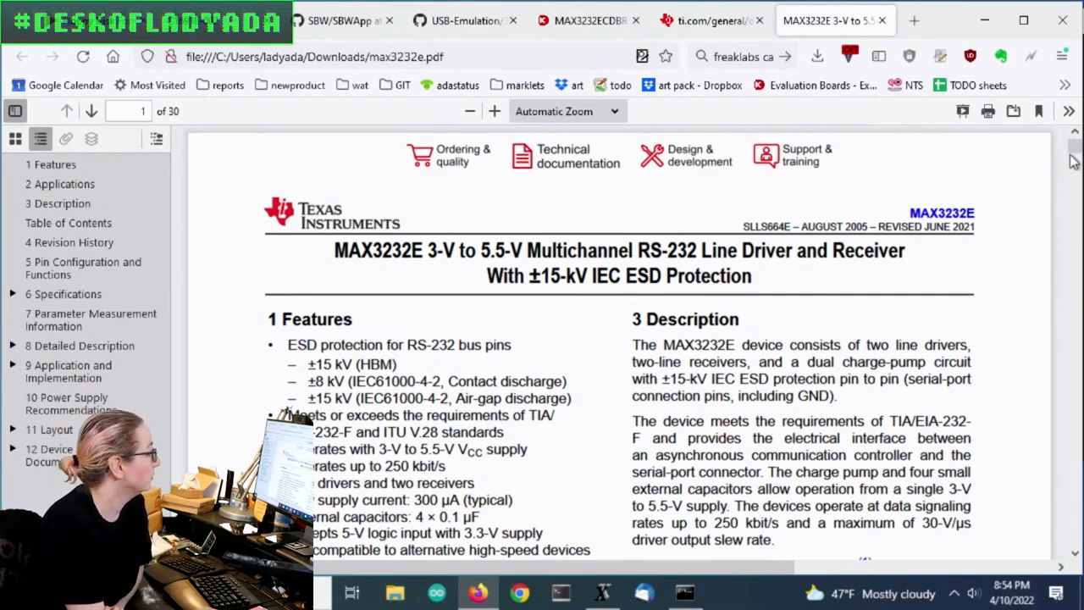
# Scroll from Features and Applications to section 5 Pin Configuration and Functions on page 3
pyautogui.scroll(-3)
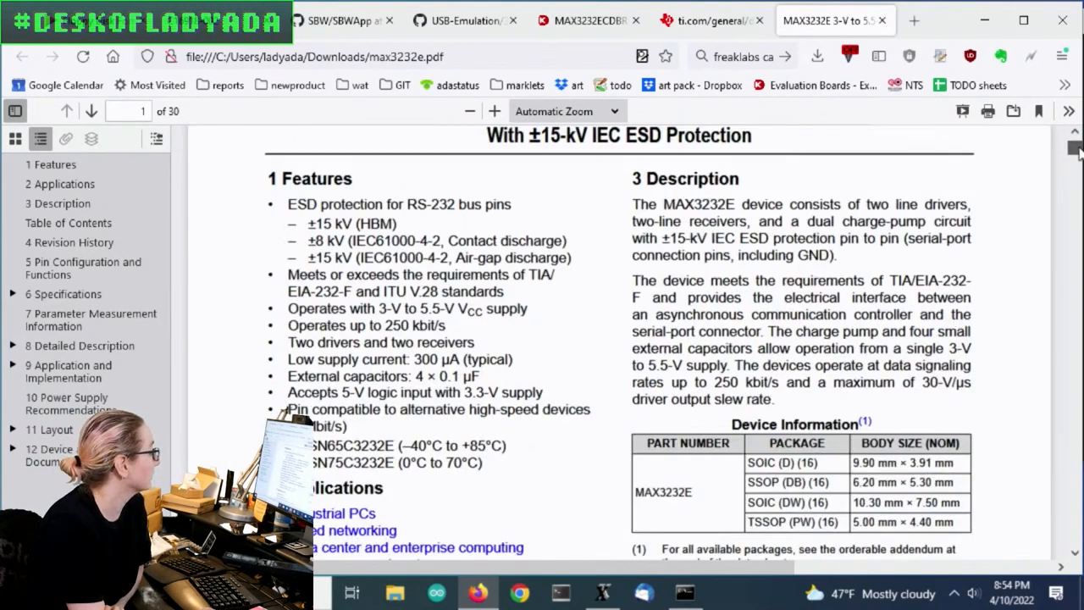
pyautogui.scroll(-3)
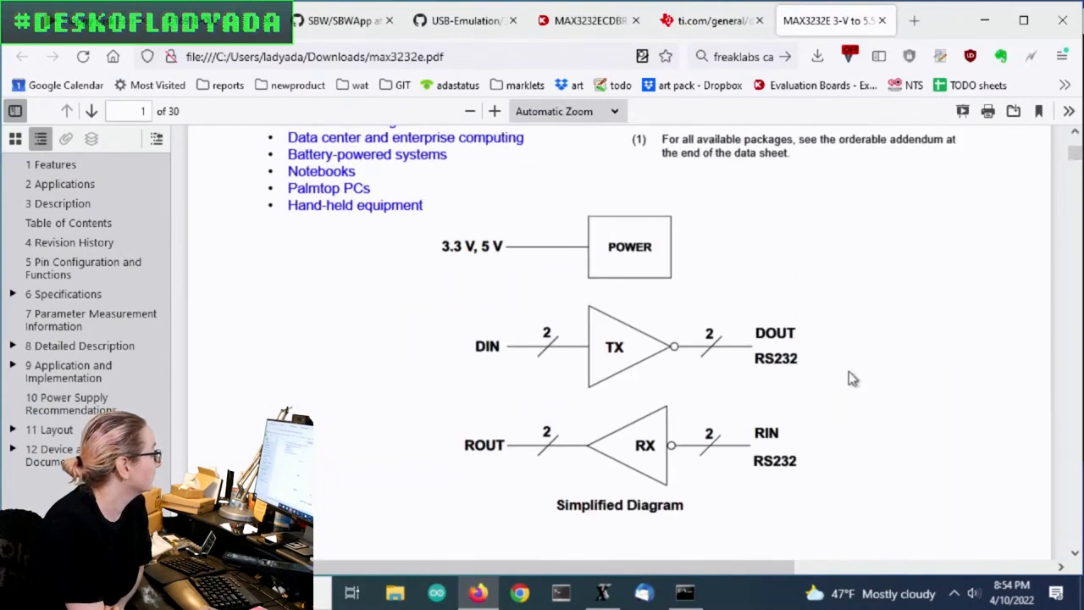
pyautogui.moveTo(853, 424)
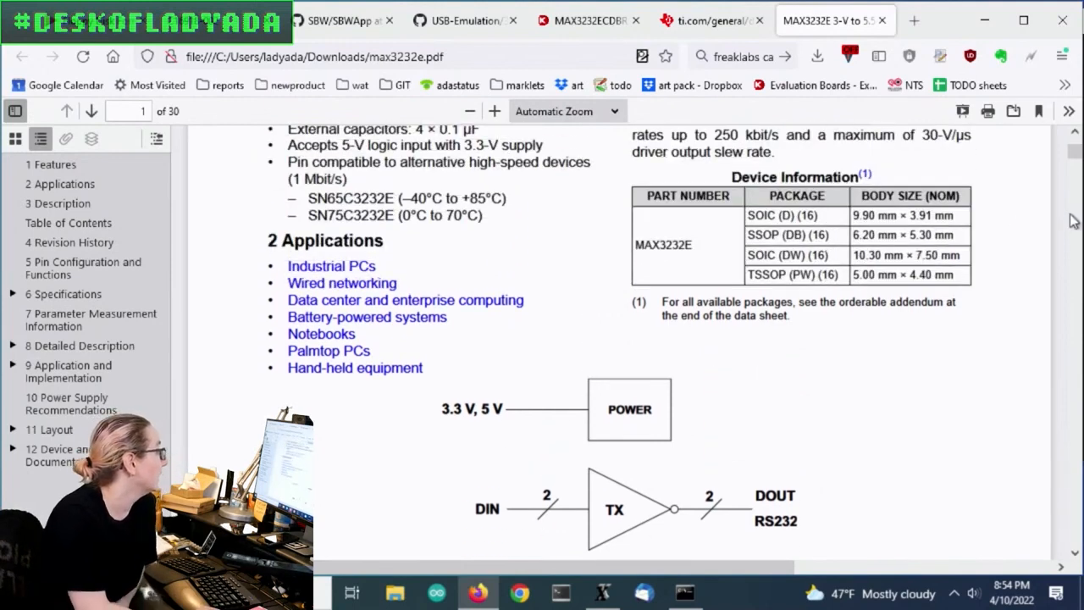
pyautogui.moveTo(991, 183)
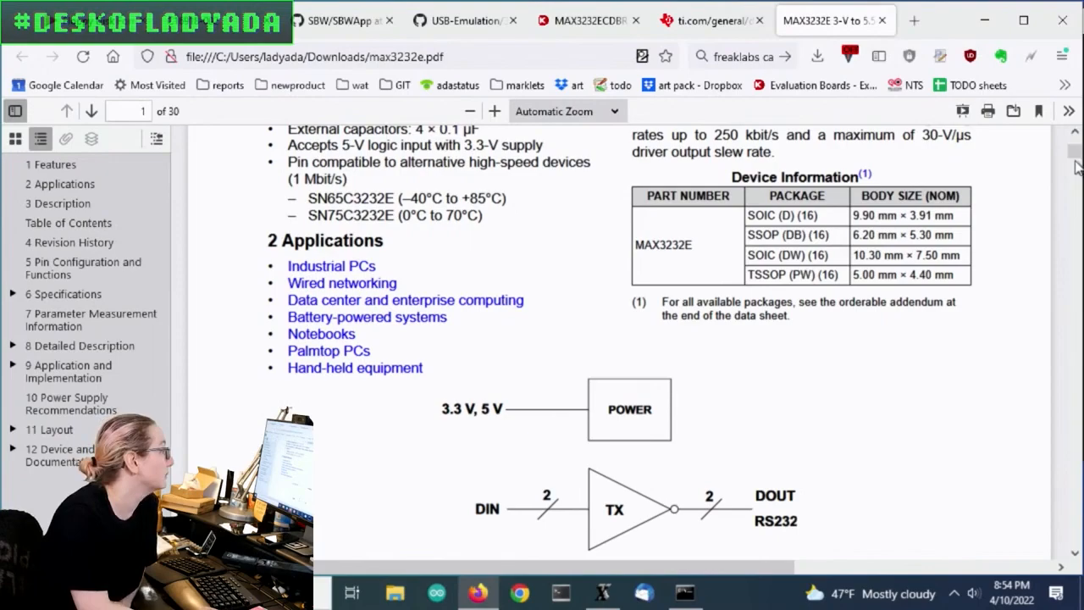
pyautogui.scroll(-3)
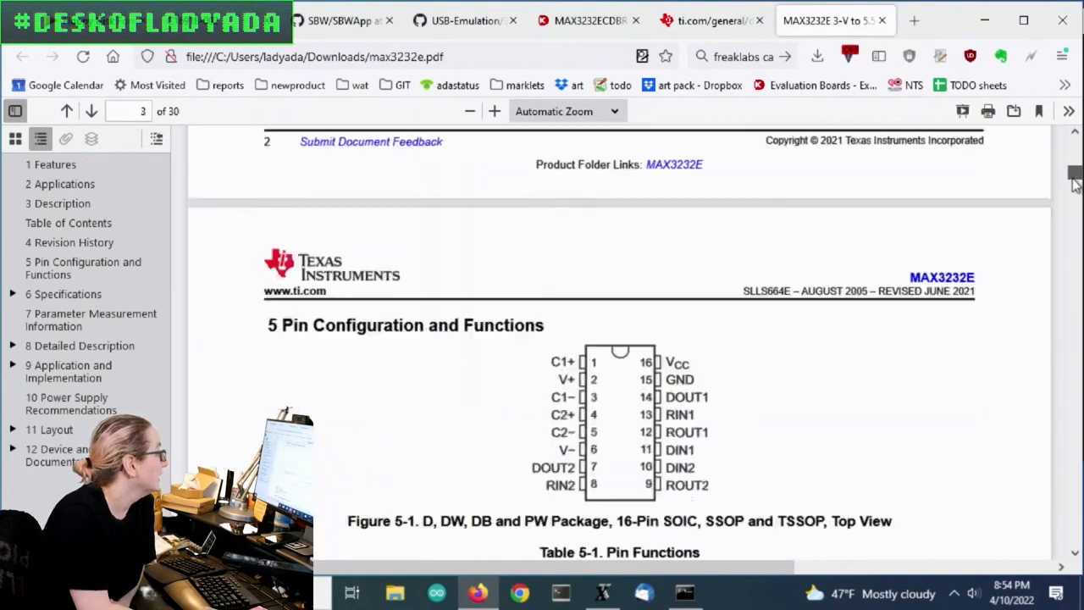
pyautogui.scroll(-3)
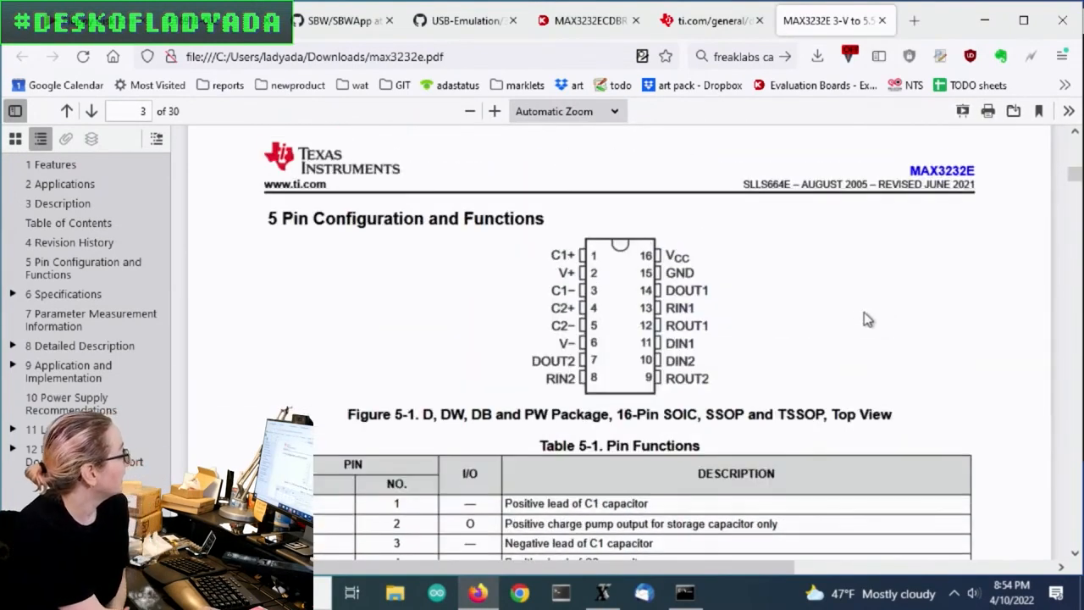
pyautogui.scroll(-3)
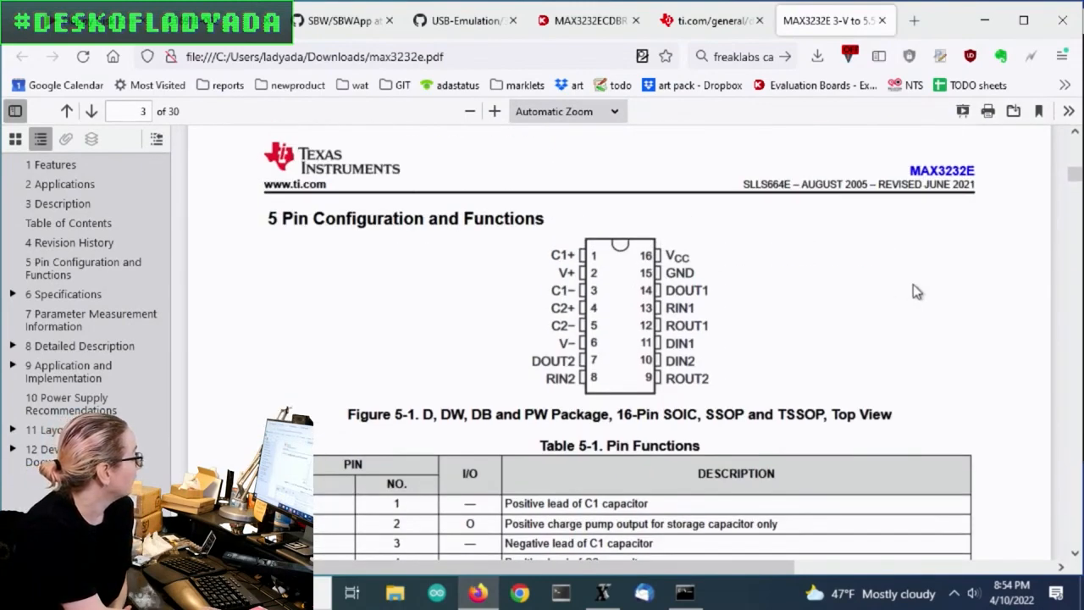
pyautogui.scroll(-3)
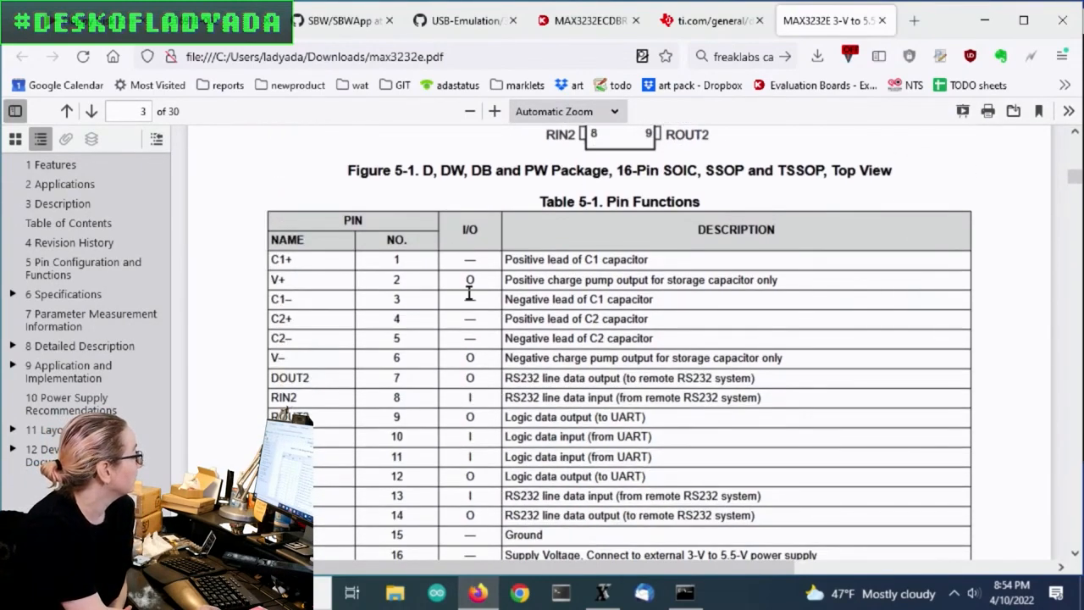
# Scroll past Absolute Maximum and ESD Ratings to section 6.8 Receiver Electrical Characteristics on page 6
pyautogui.scroll(-3)
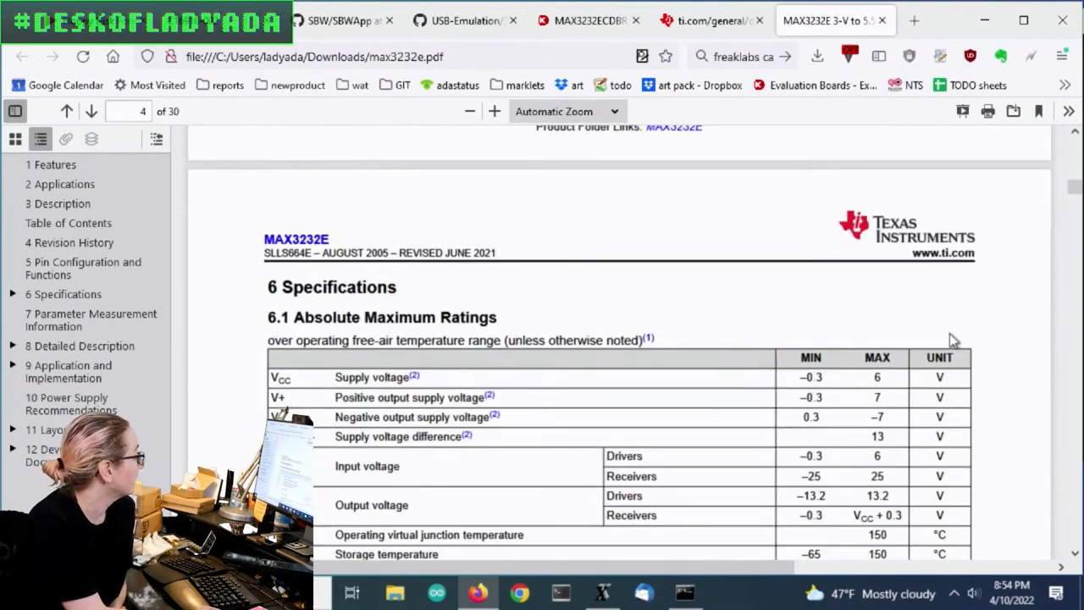
pyautogui.scroll(-3)
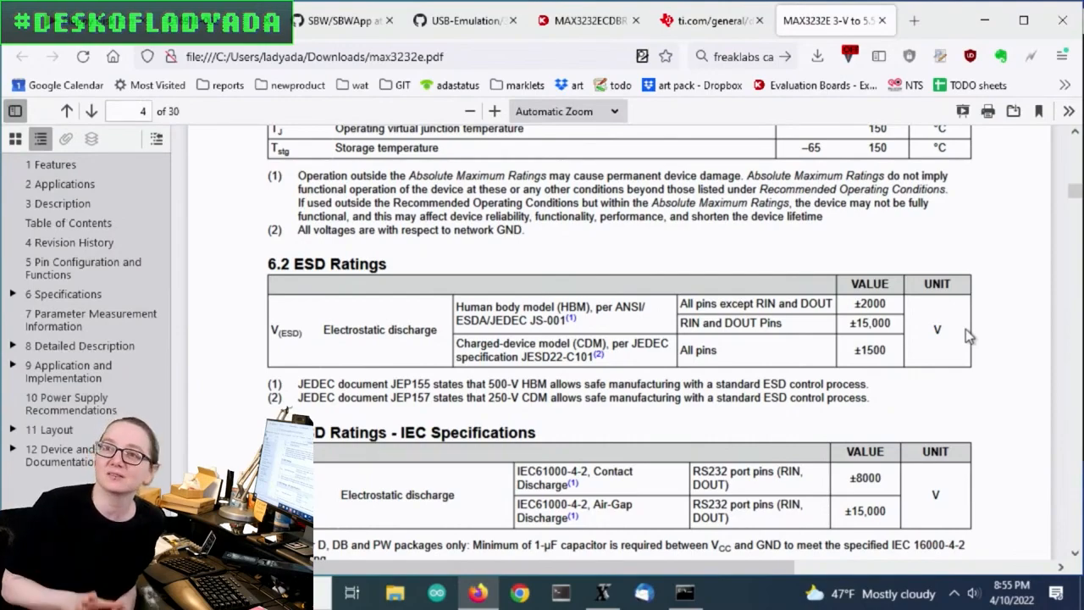
pyautogui.moveTo(1035, 212)
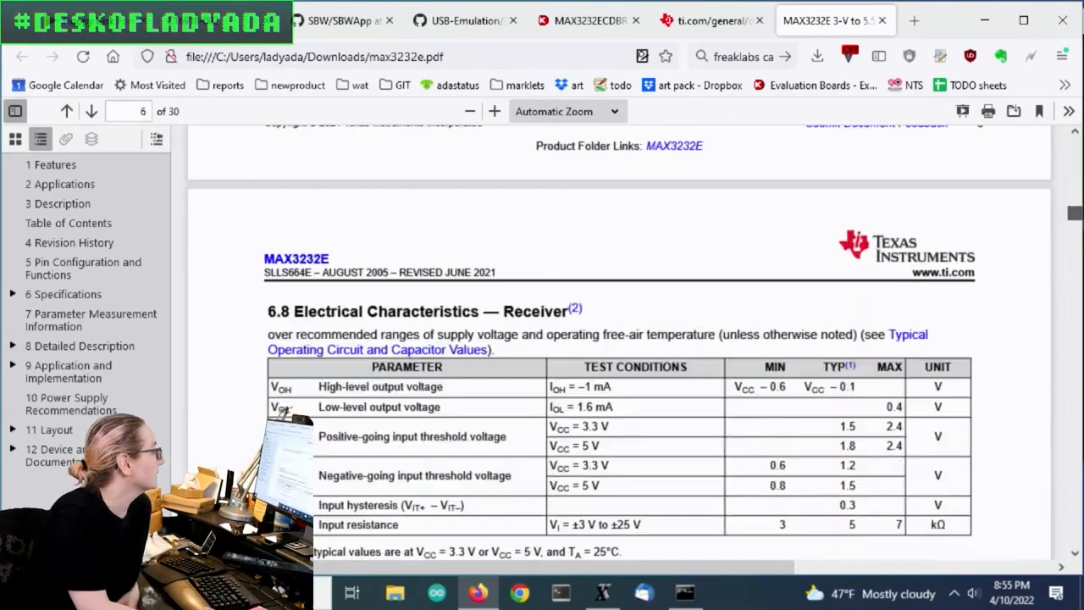
pyautogui.scroll(-3)
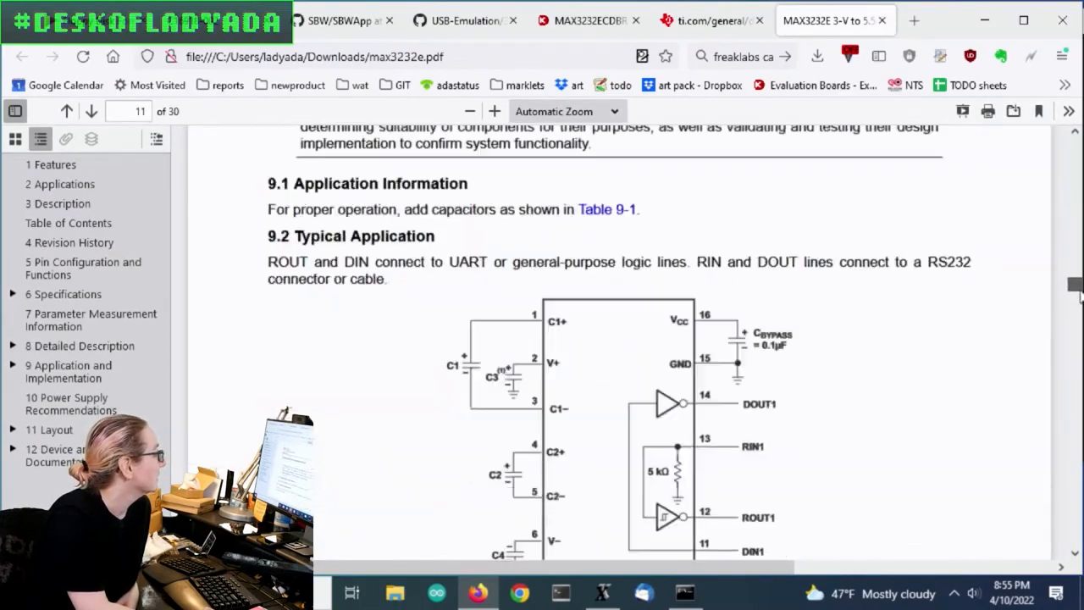
# Scroll to section 9.2 Typical Application on page 11 and view the UART/RS232 schematic
pyautogui.scroll(-3)
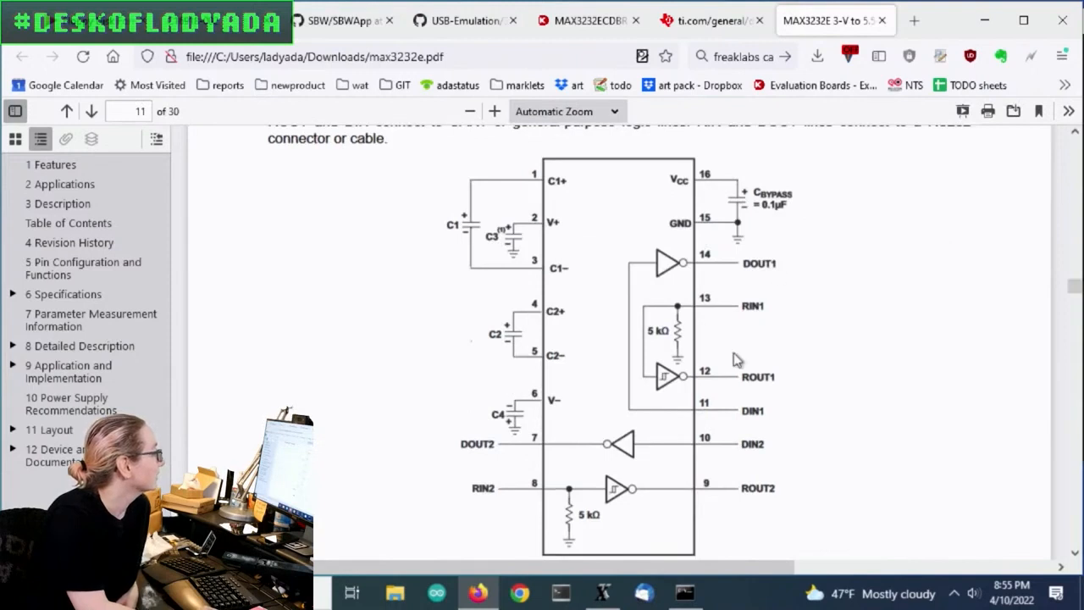
pyautogui.moveTo(613, 310)
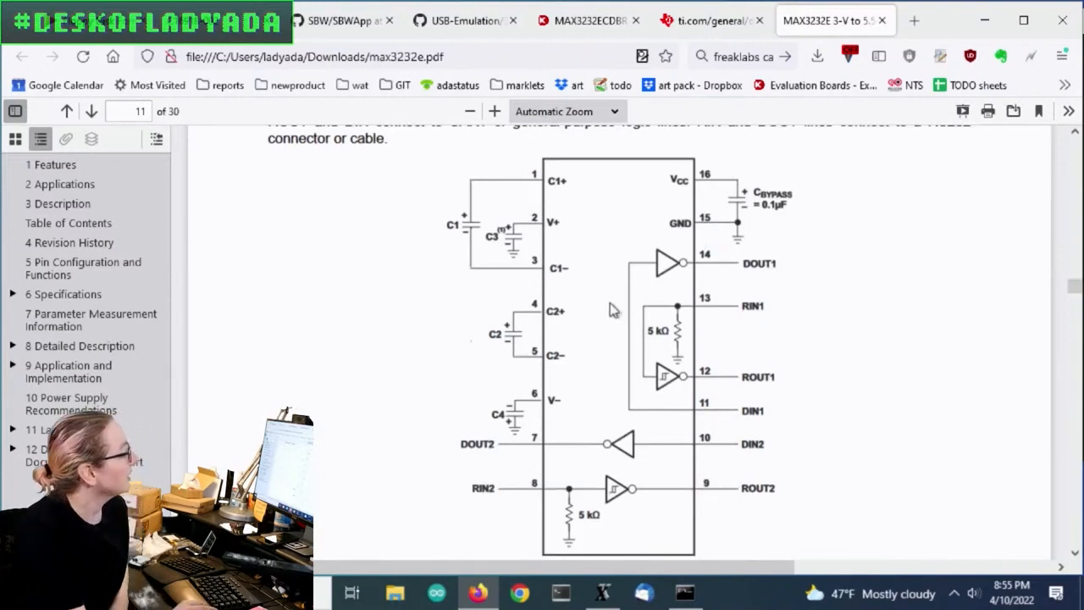
pyautogui.moveTo(525, 257)
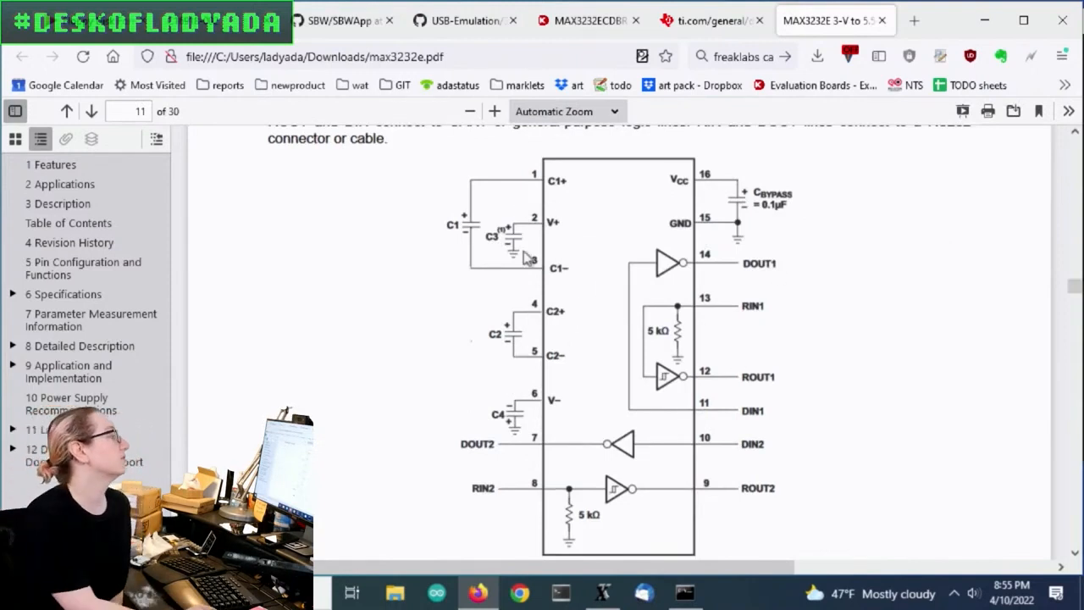
pyautogui.moveTo(786, 190)
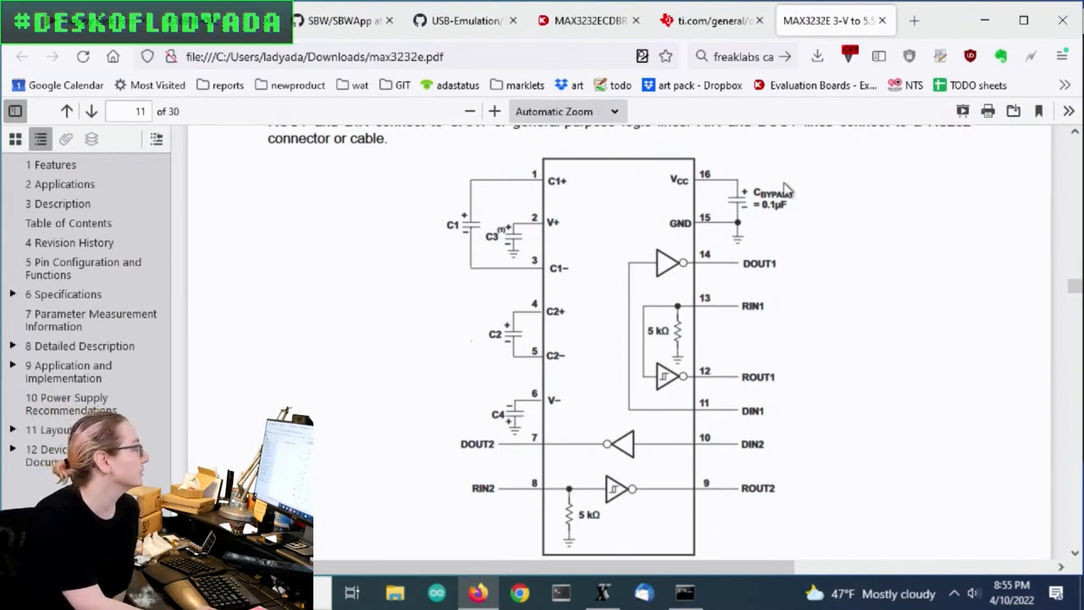
pyautogui.moveTo(471, 351)
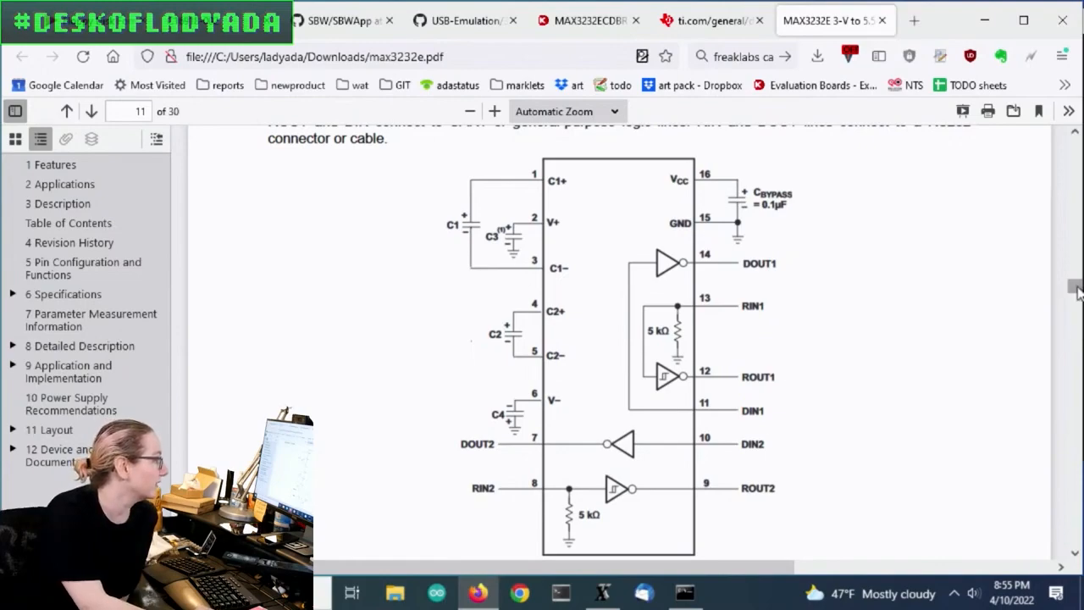
pyautogui.scroll(-3)
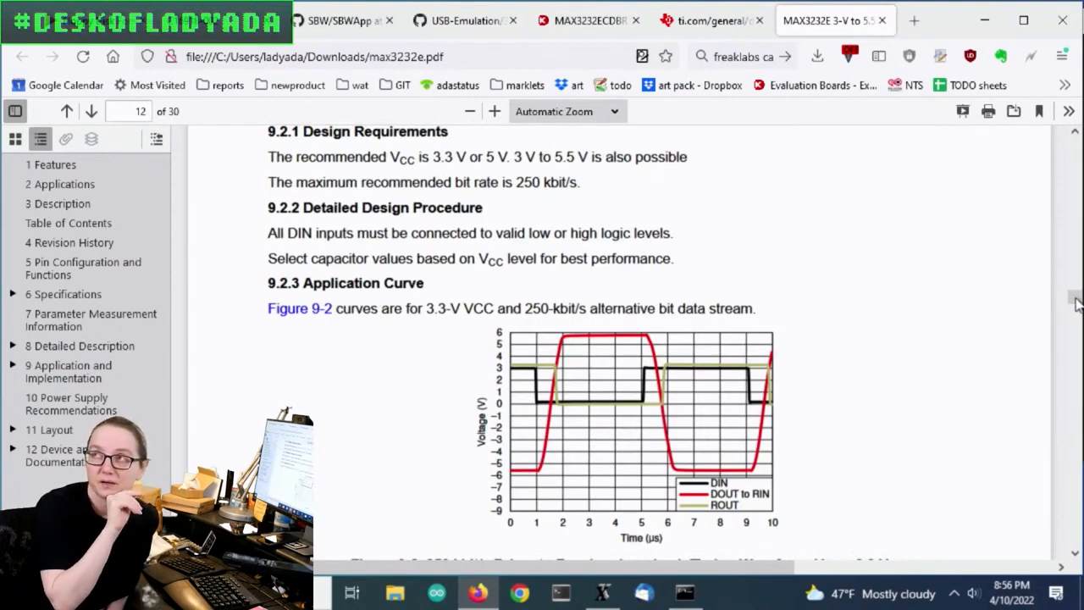
pyautogui.moveTo(907, 474)
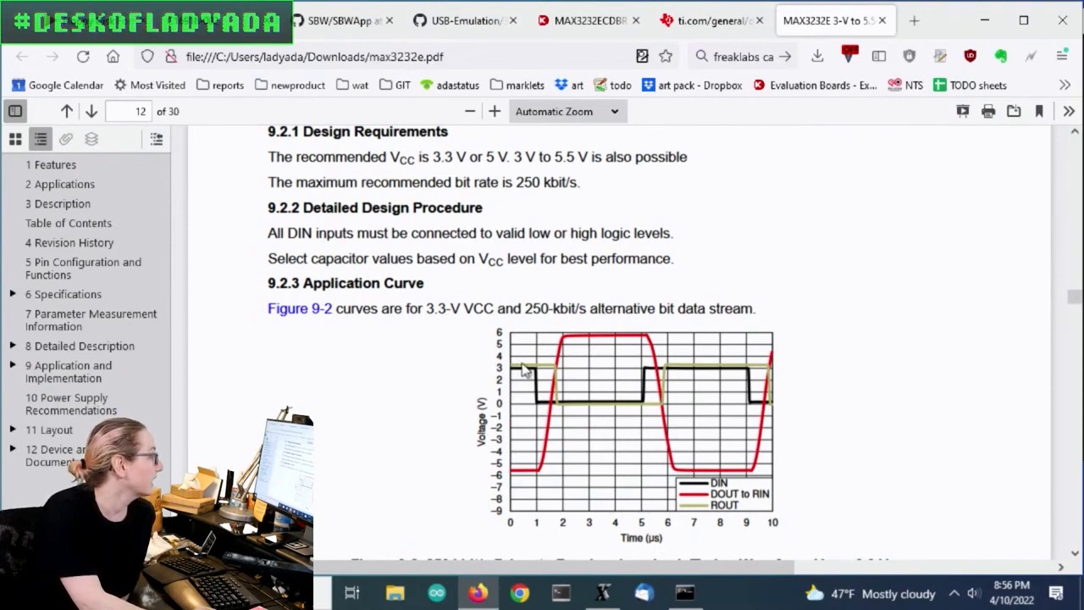
pyautogui.moveTo(686, 459)
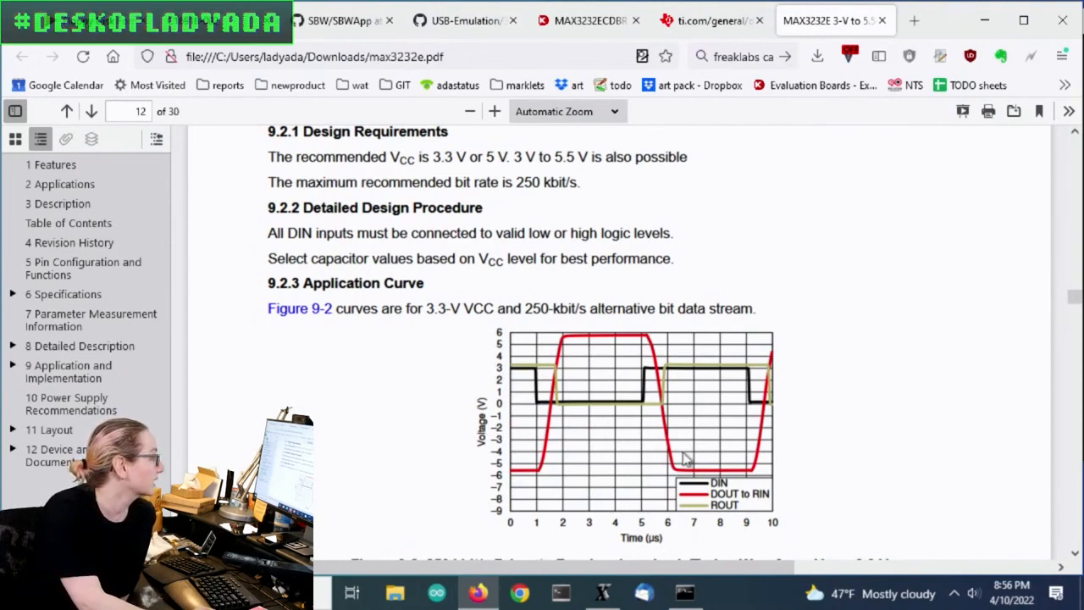
# View sections 9.2.1–9.2.3 and Figure 9-2, then return to the Digi-Key MAX3232ECDBR tab
pyautogui.scroll(-3)
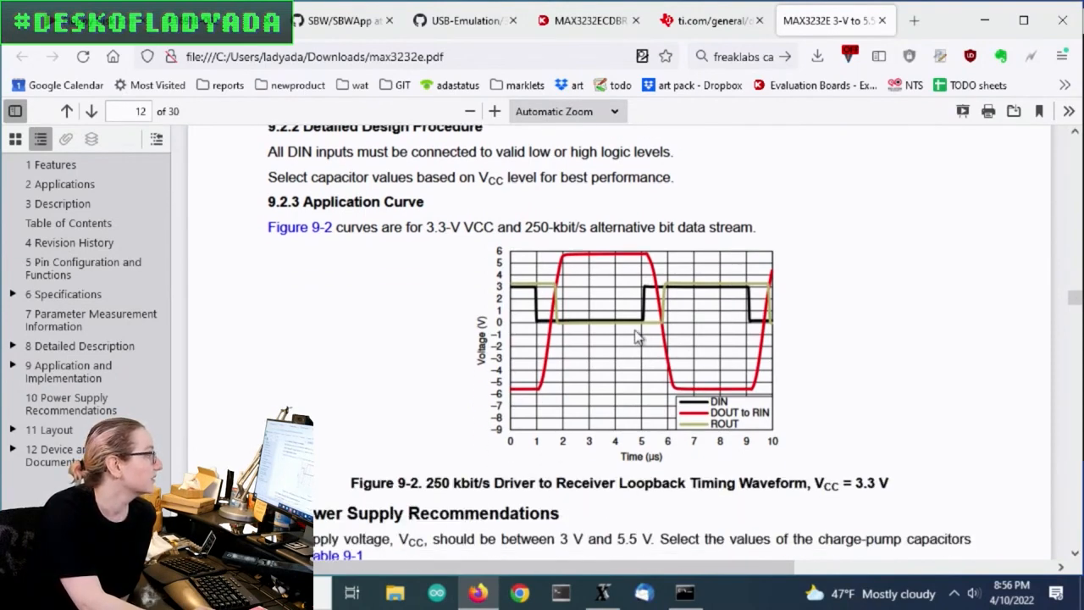
pyautogui.moveTo(671, 351)
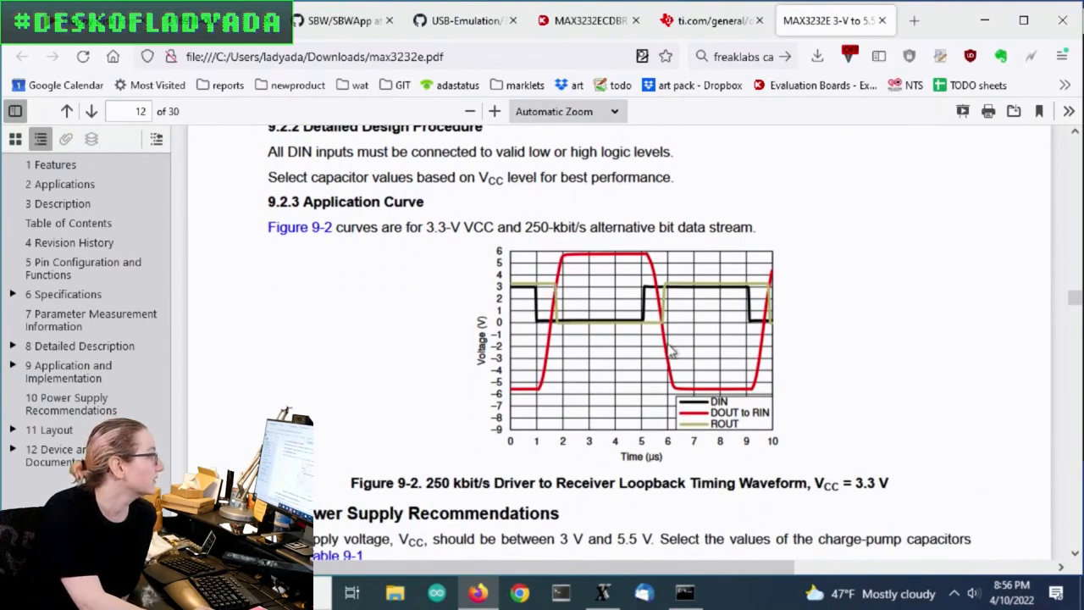
pyautogui.moveTo(618, 346)
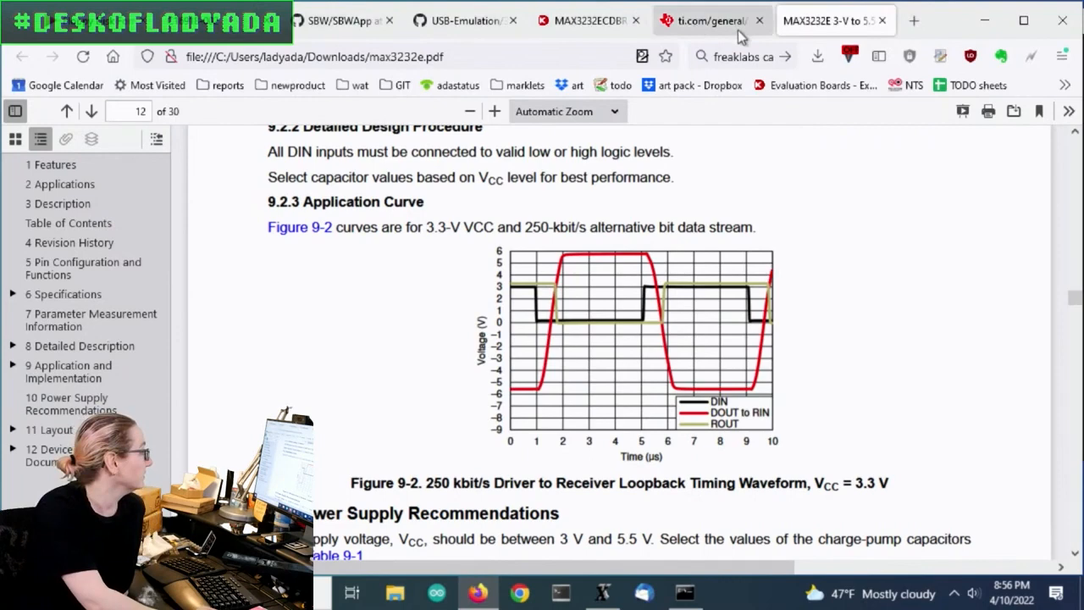
pyautogui.click(586, 20)
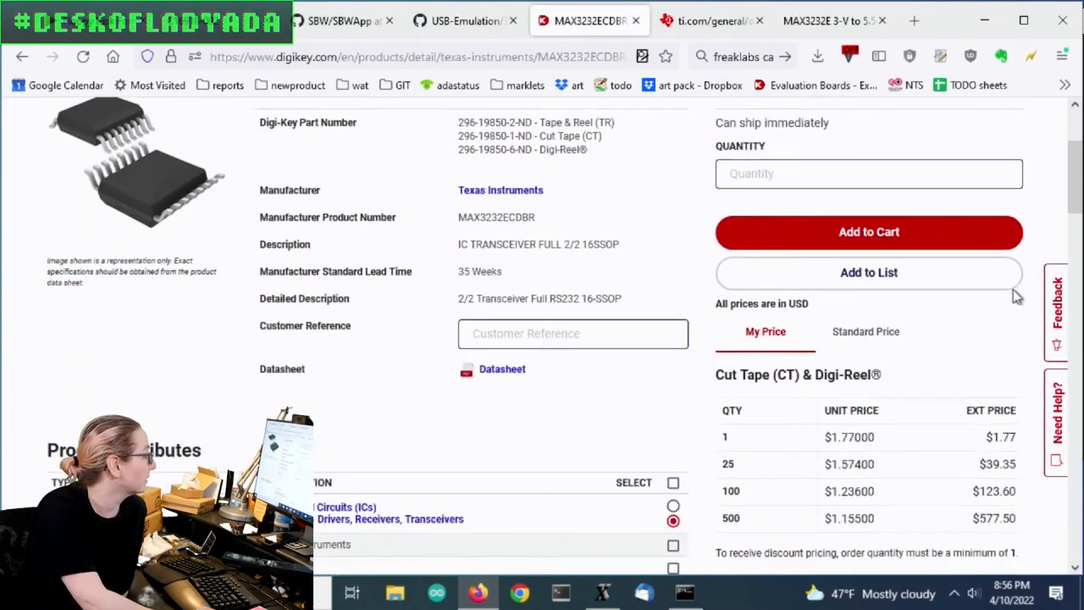